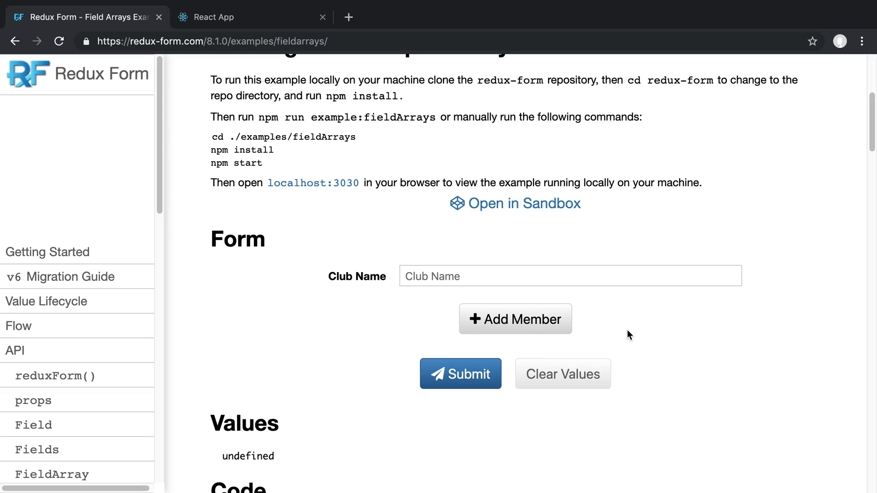
mouse_move(617, 382)
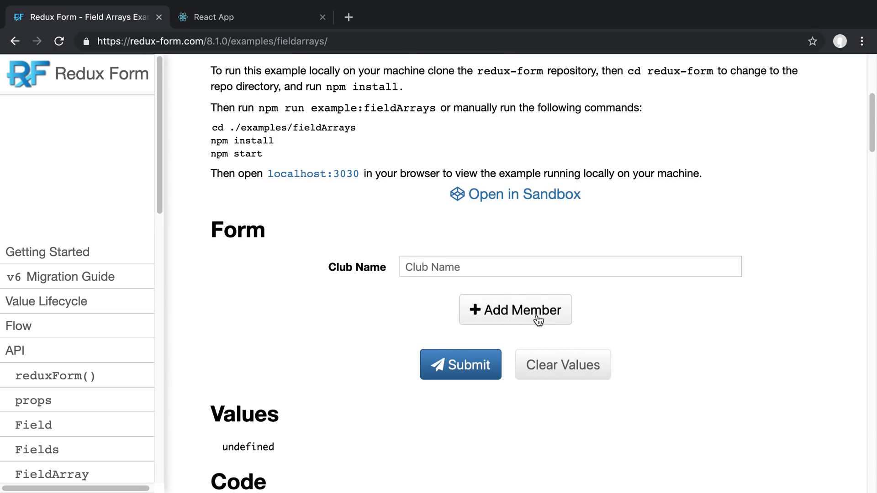
Add Member #1 via the Add Member button on the Redux Form field arrays example
click(515, 309)
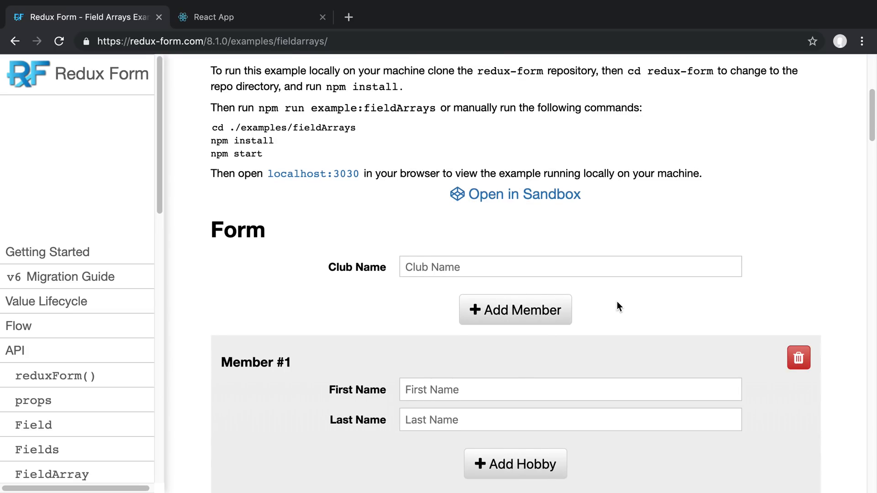
click(515, 309)
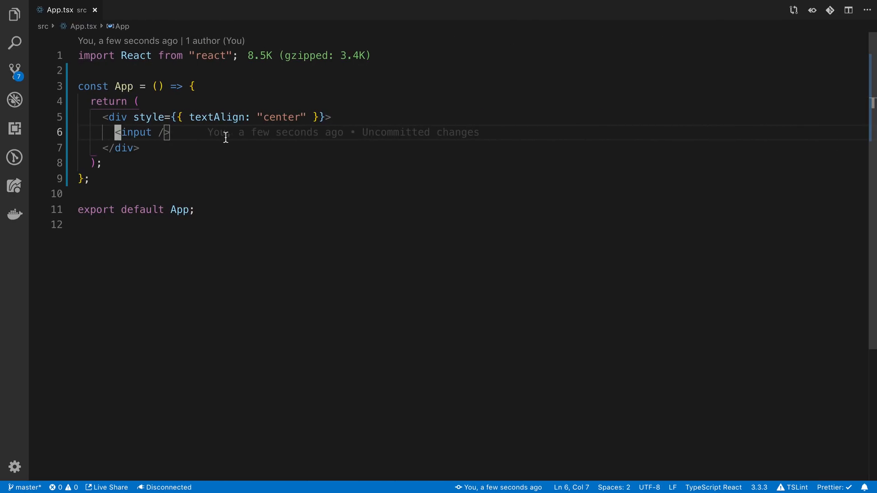
mouse_move(233, 133)
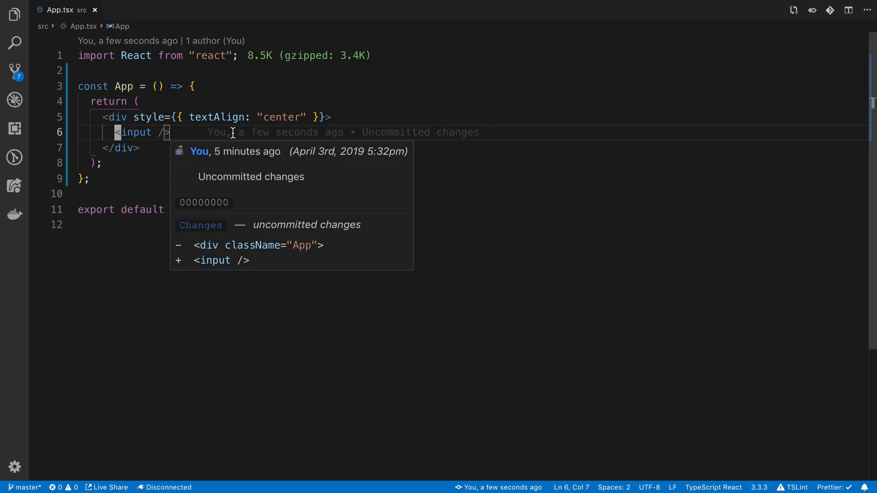
click(121, 86)
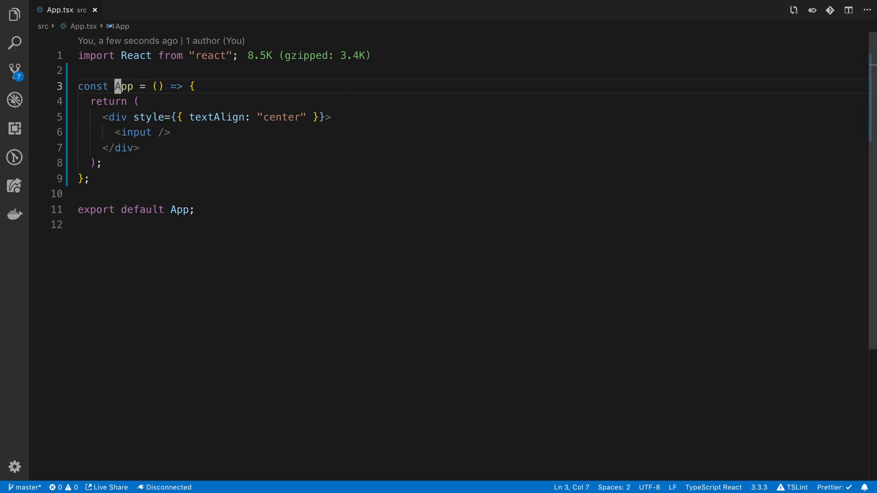
click(117, 133)
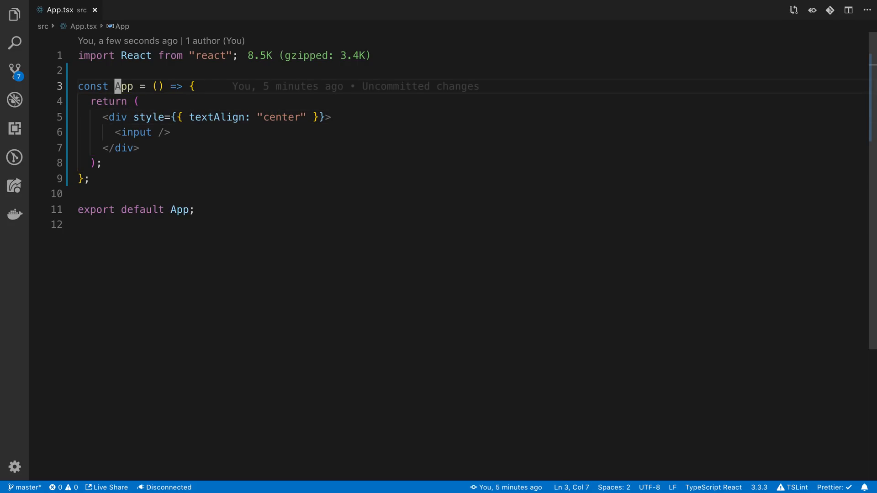
key(Enter)
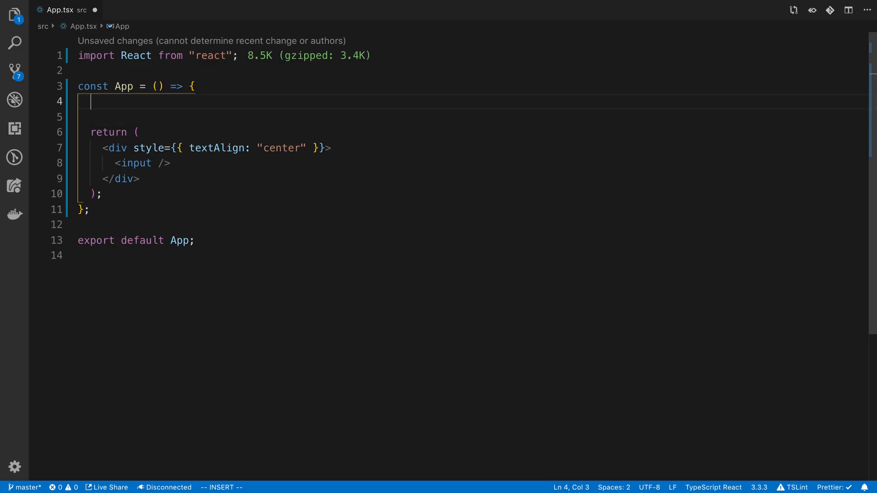
Declare const [people, setPeople] = useState([]) at the top of App
text(const)
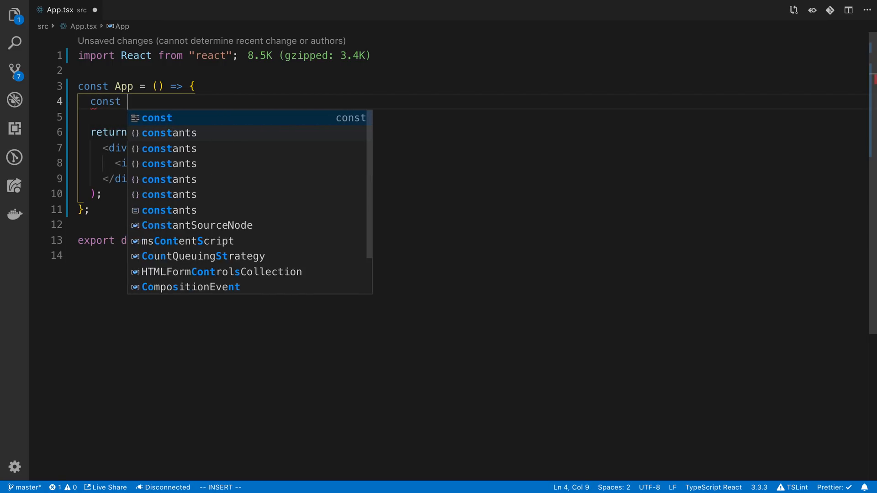
text([] = useState();)
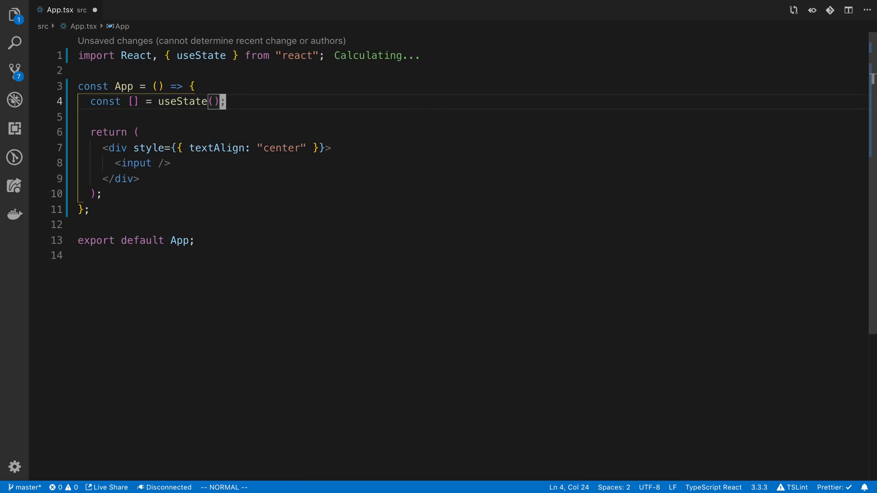
key(i)
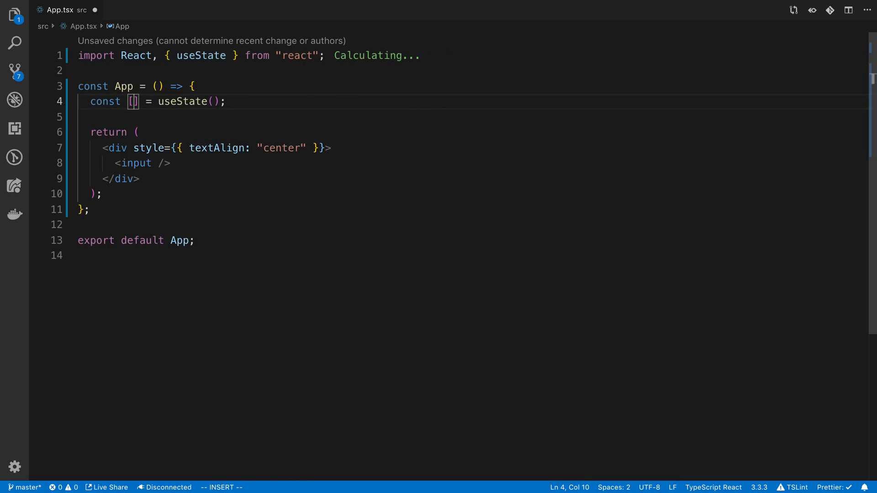
text(p)
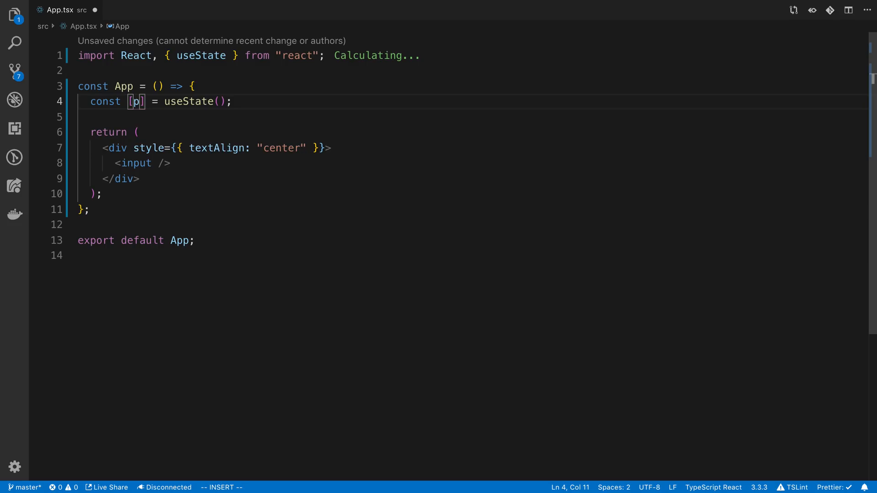
text(eople, s)
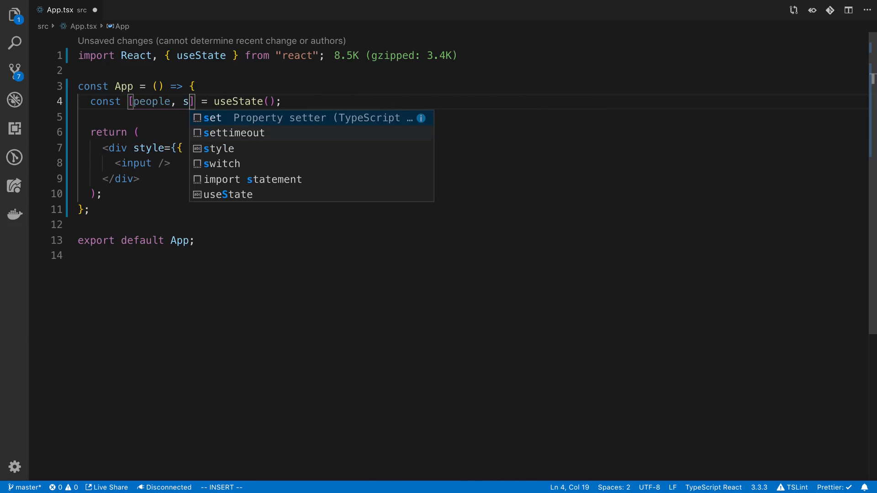
text(etPeople)
click(472, 163)
text({)
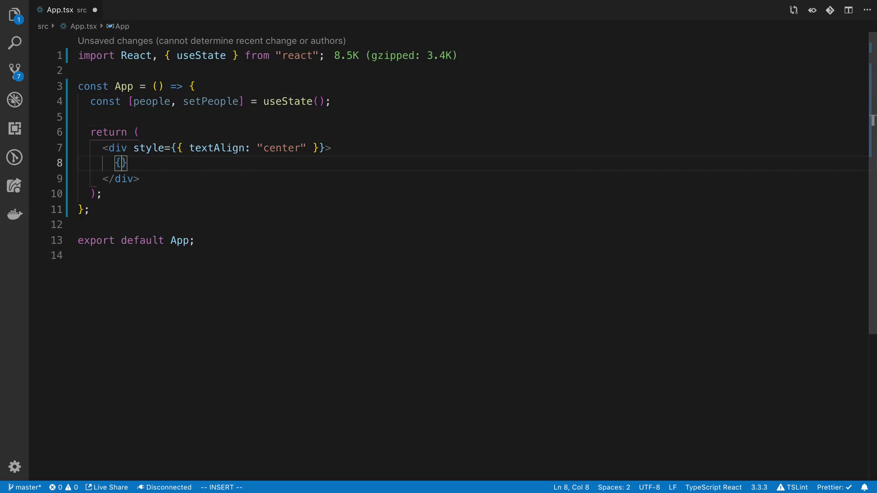
Render {people.map()} instead of the lone input and begin an interface Person declaration
text(people.)
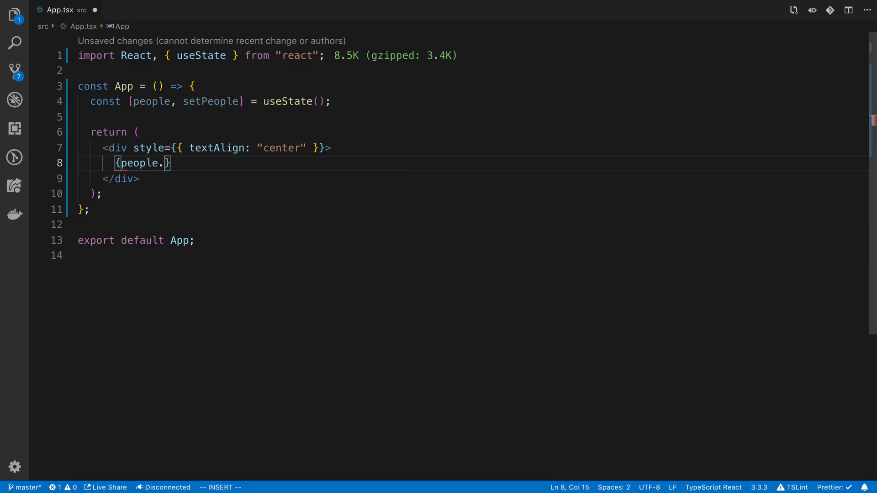
text(map())
click(473, 101)
text([)
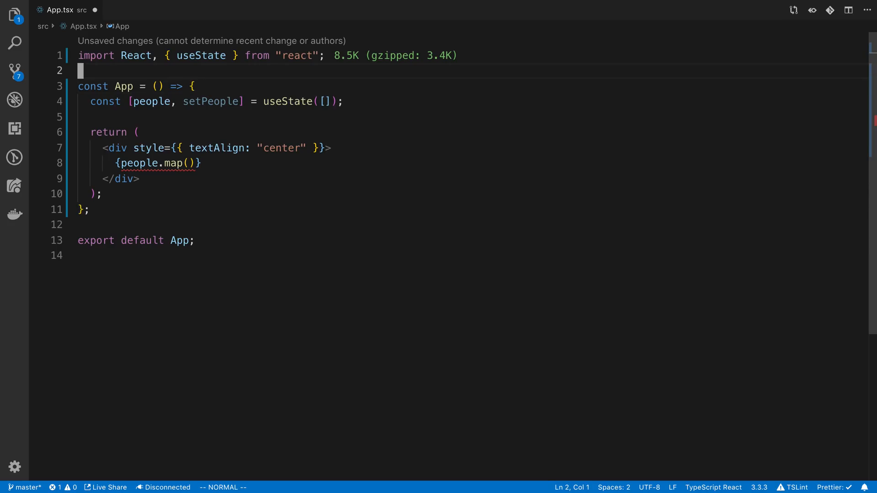
text(interface Person {)
text(first)
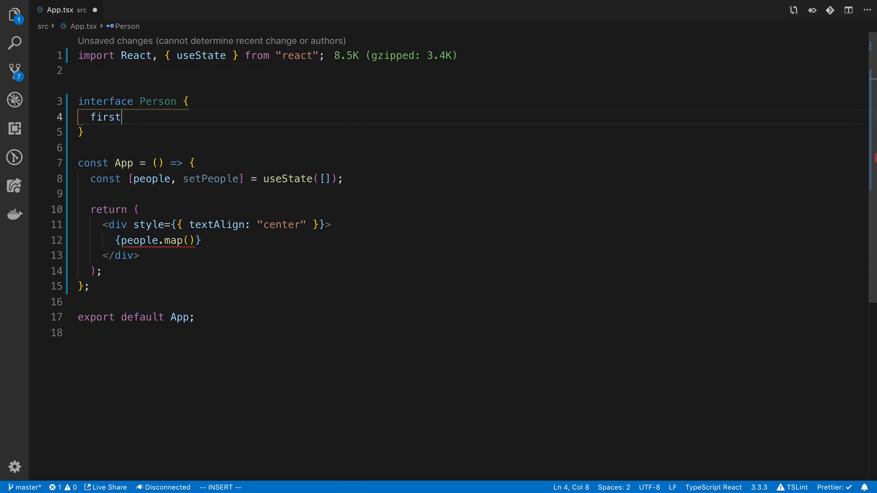
Define interface Person { firstName: string; lastName: string } and type state as useState<Person[]>([])
text(Name: string)
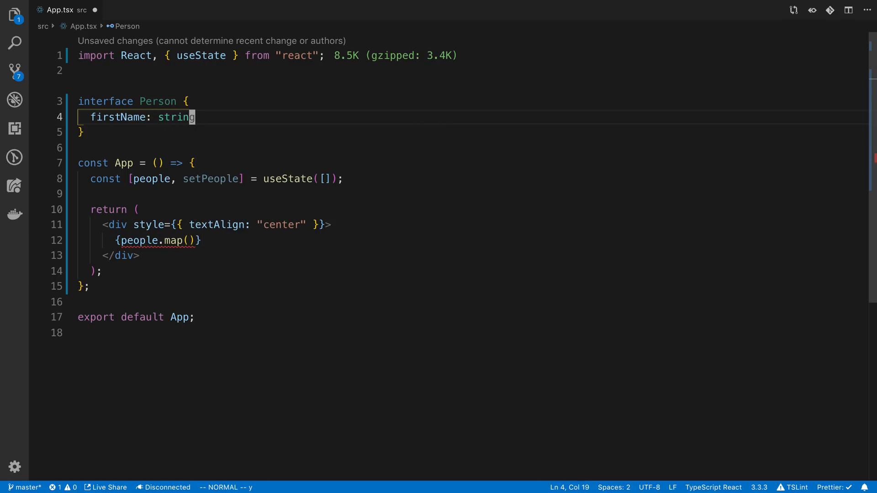
text(lastName: string)
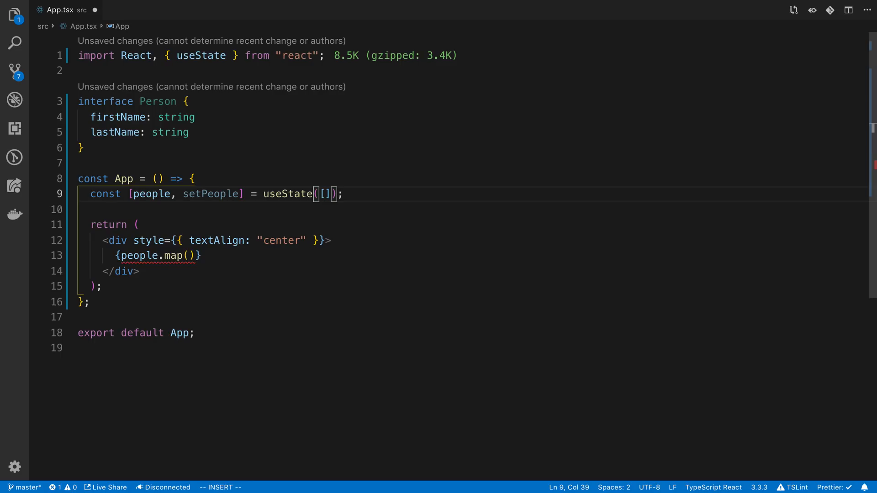
text(<PErson)
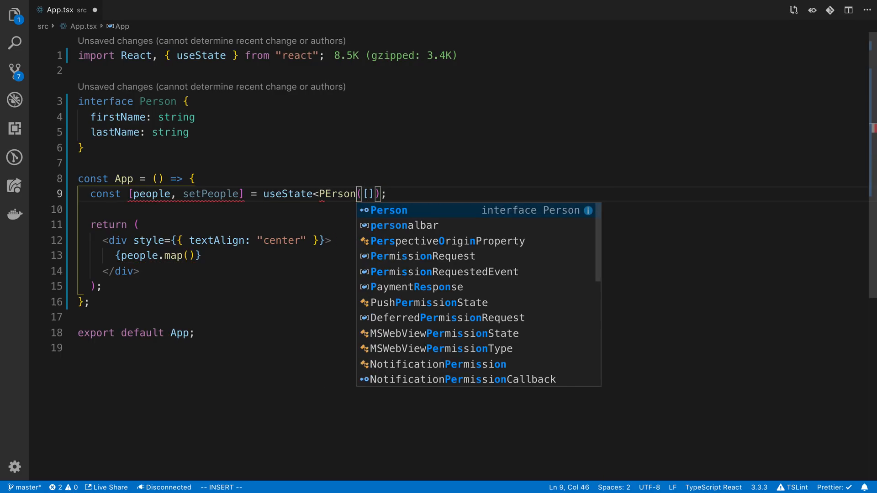
text(Person[]<)
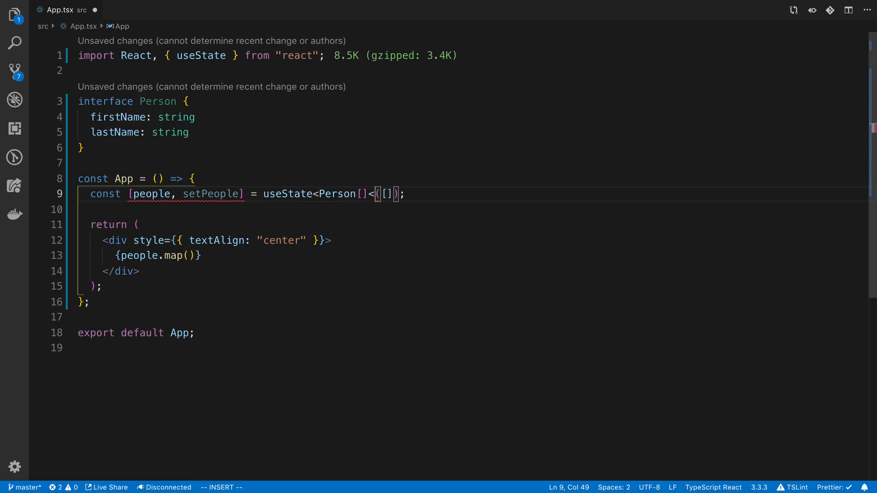
key(Backspace)
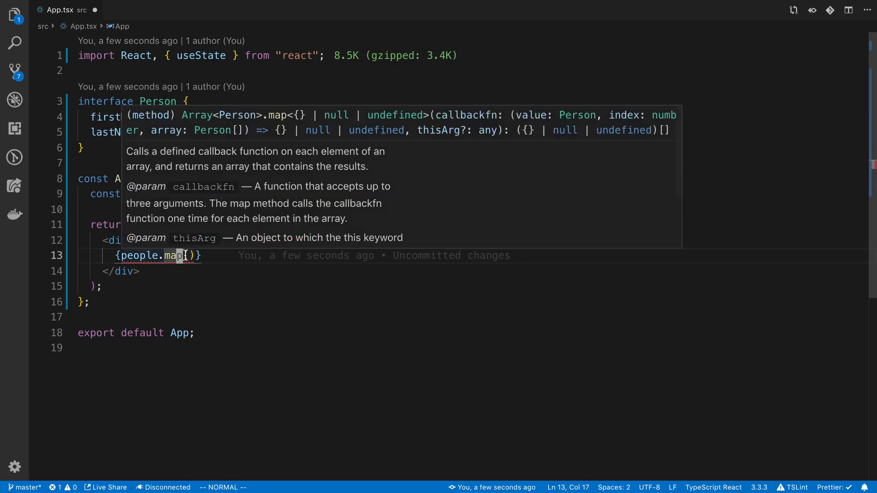
mouse_move(190, 240)
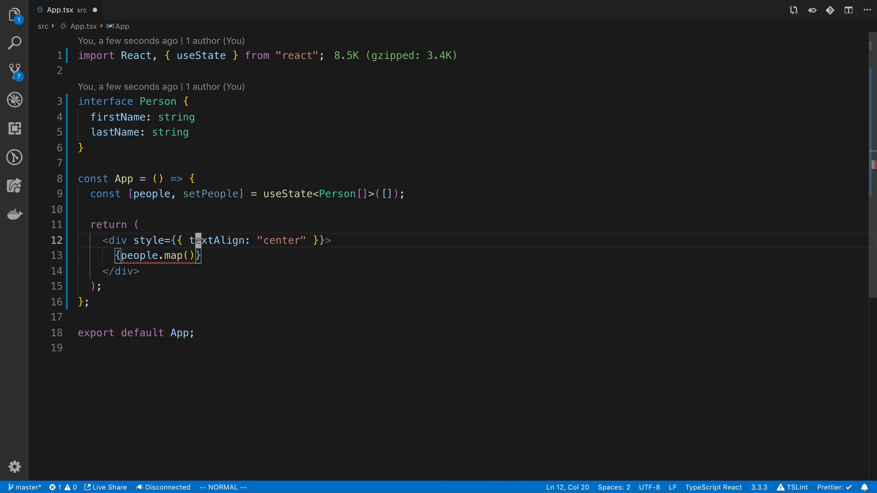
Add id: string to Person and start a (p) => { } callback inside people.map()
text(id: string;)
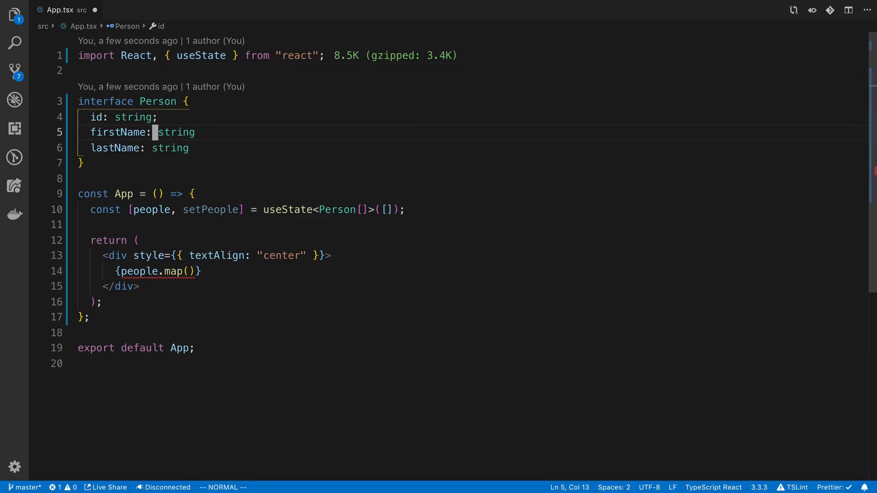
click(166, 271)
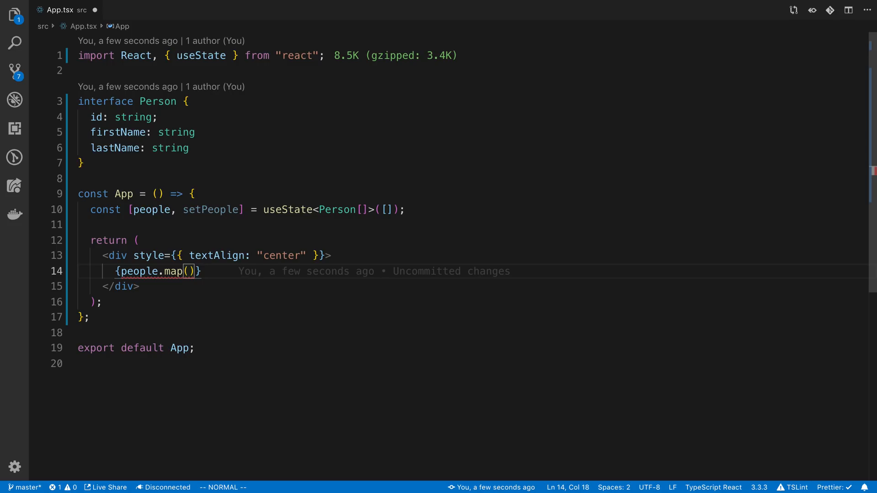
key(i)
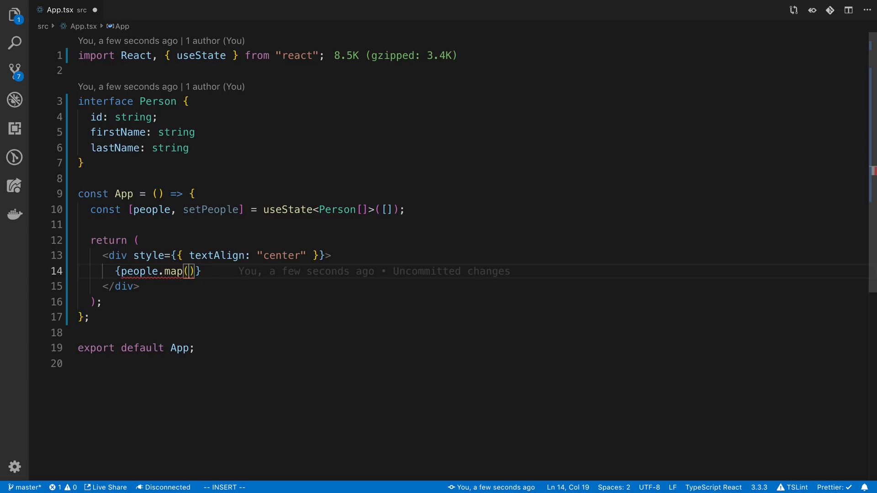
text((p)
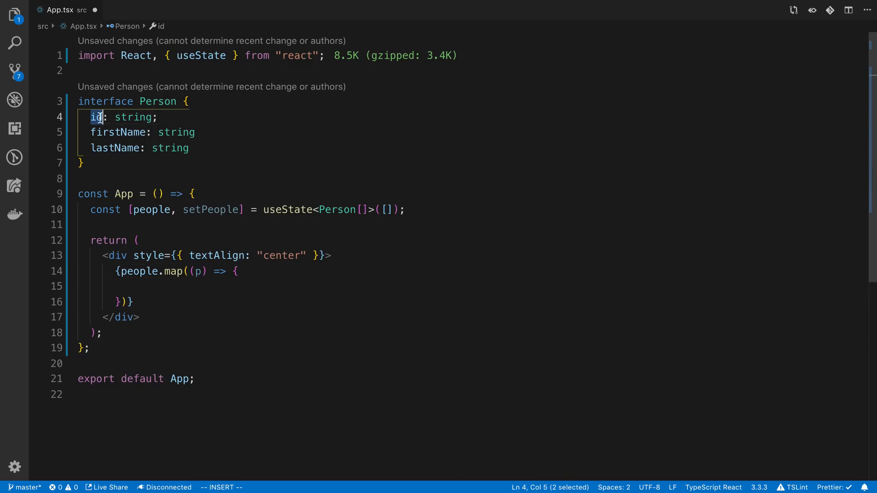
click(170, 286)
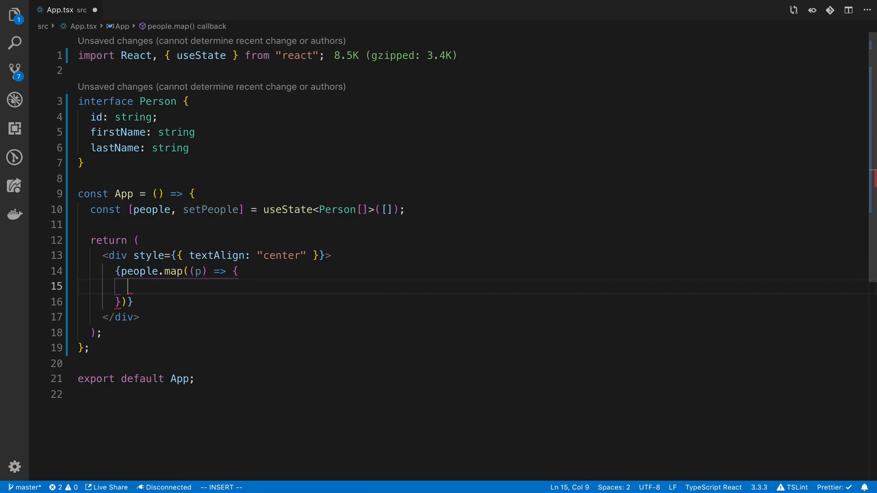
Return a <div key={p.id}> holding inputs with placeholders "first name" and "last name" from the map
text(return ()
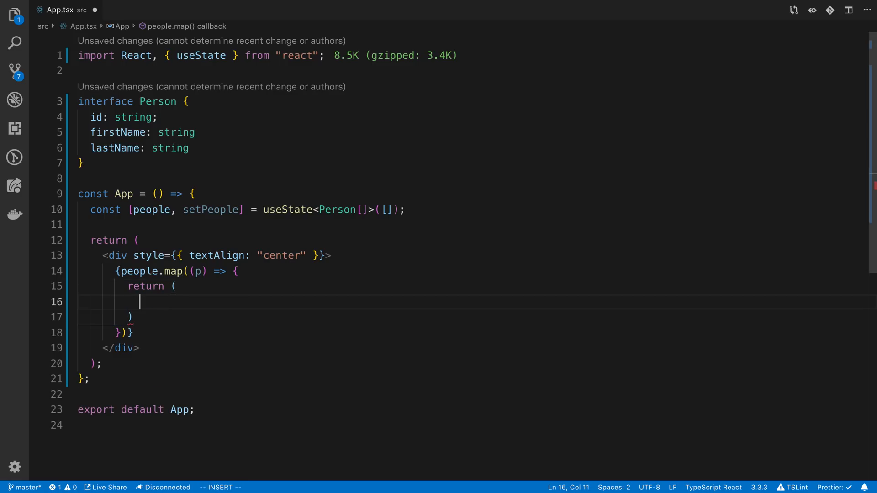
text(<div>)
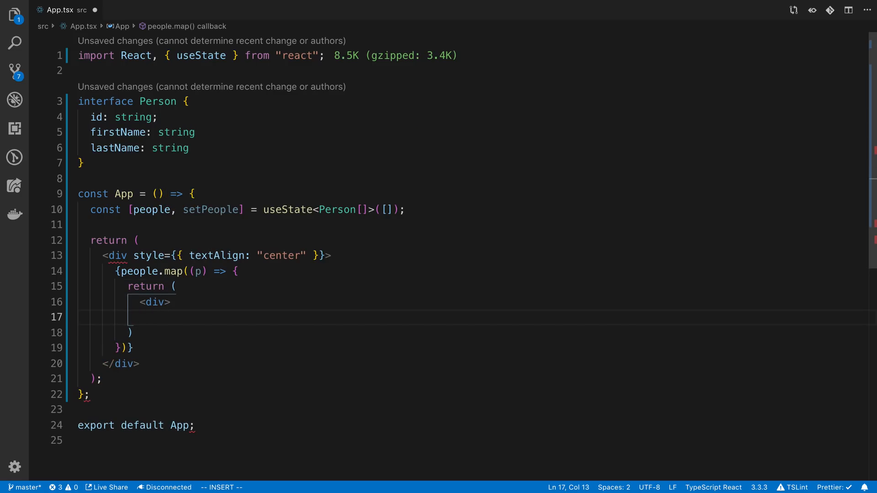
text(</div>)
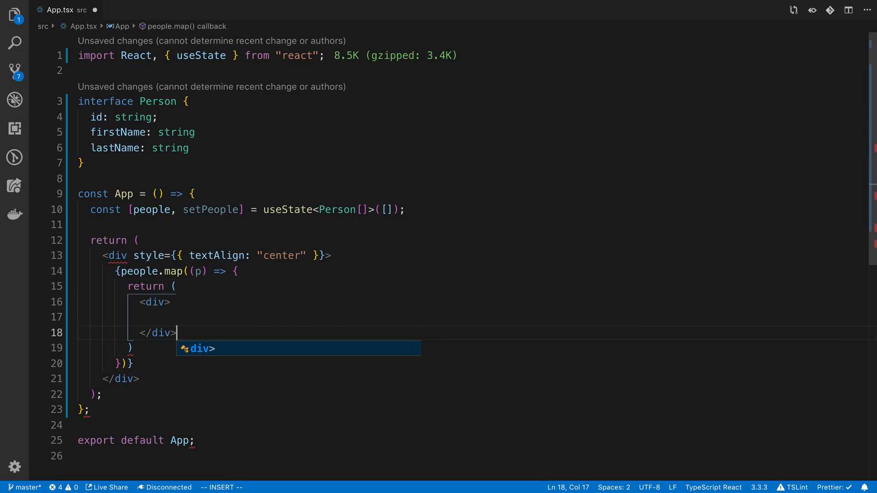
text(<i)
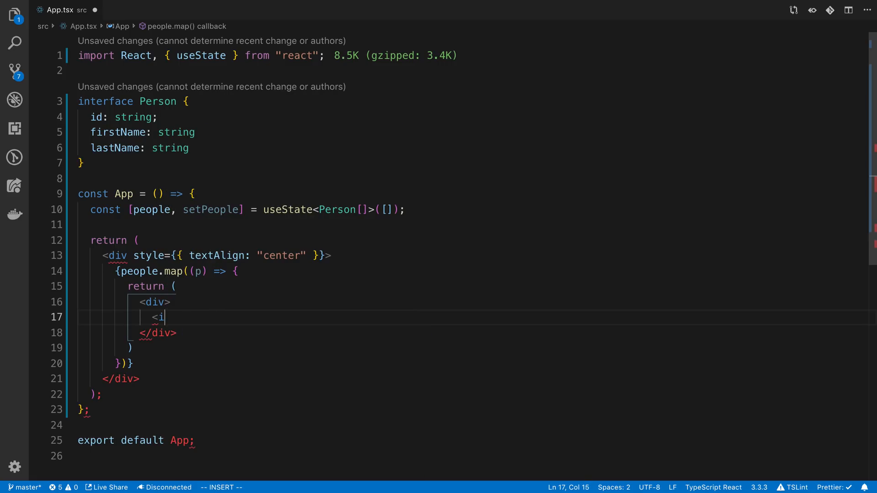
text(nput placeholder="first name" />)
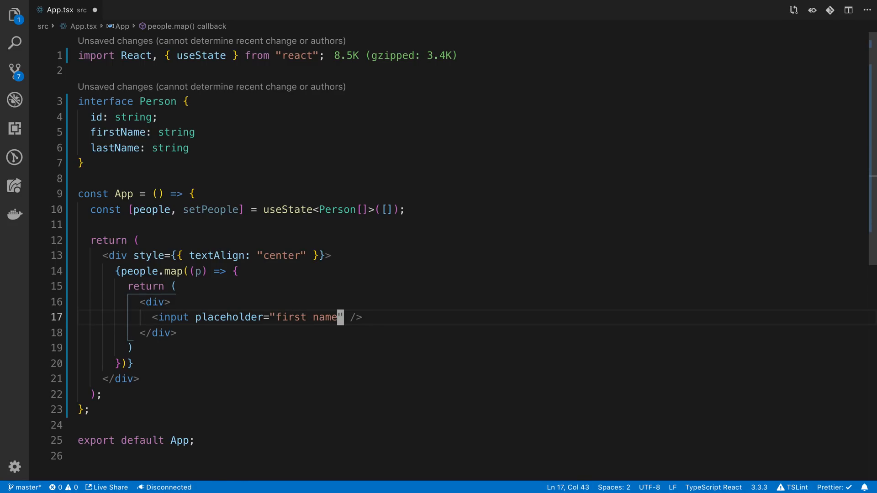
text(<input placeholder="la name" />)
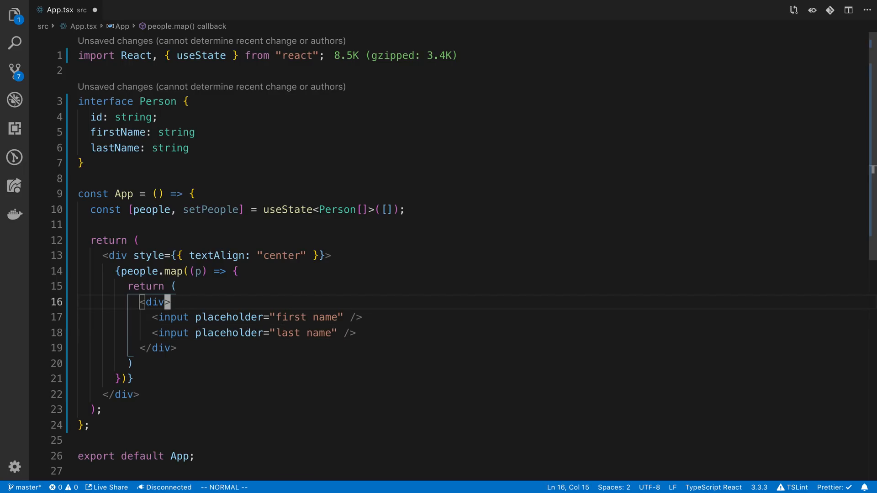
text(key={})
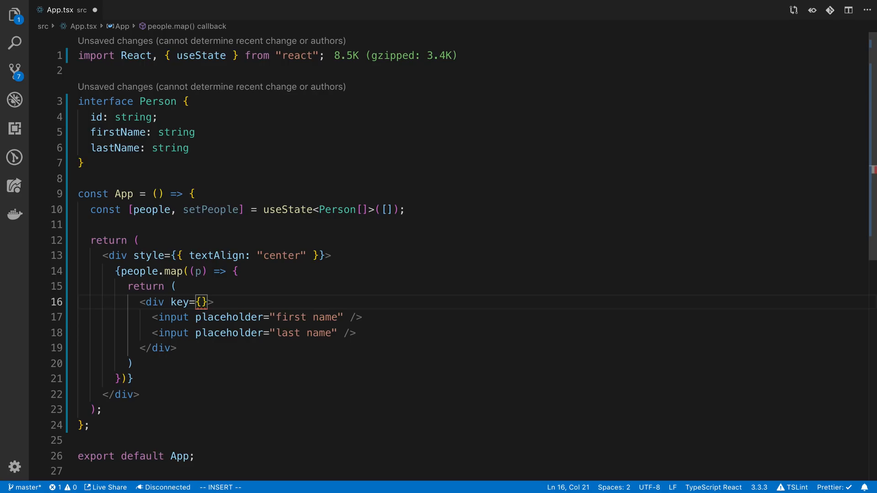
text(p.id)
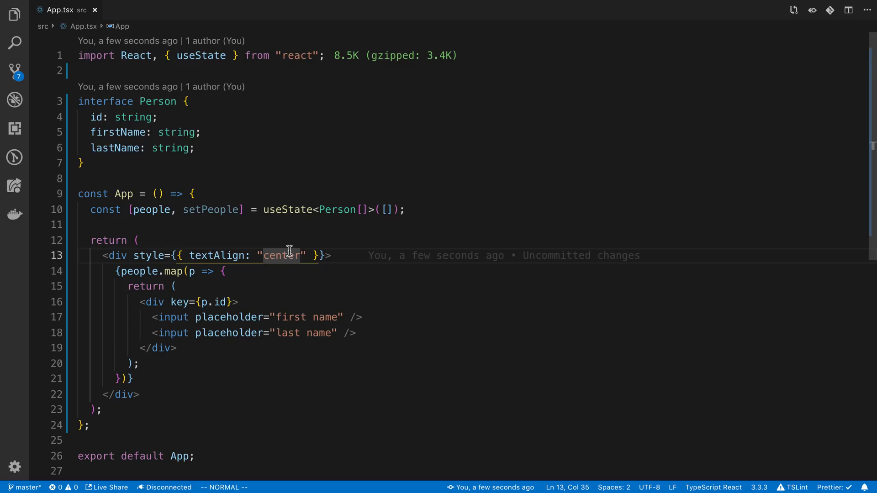
mouse_move(389, 264)
text({)
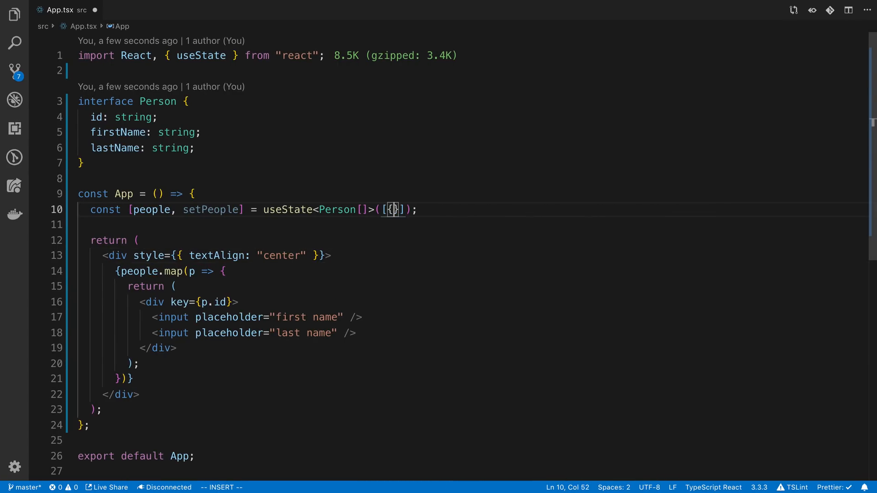
Seed people with [{id: "5", firstName: 'one', lastName: 'two'}]
text(id:)
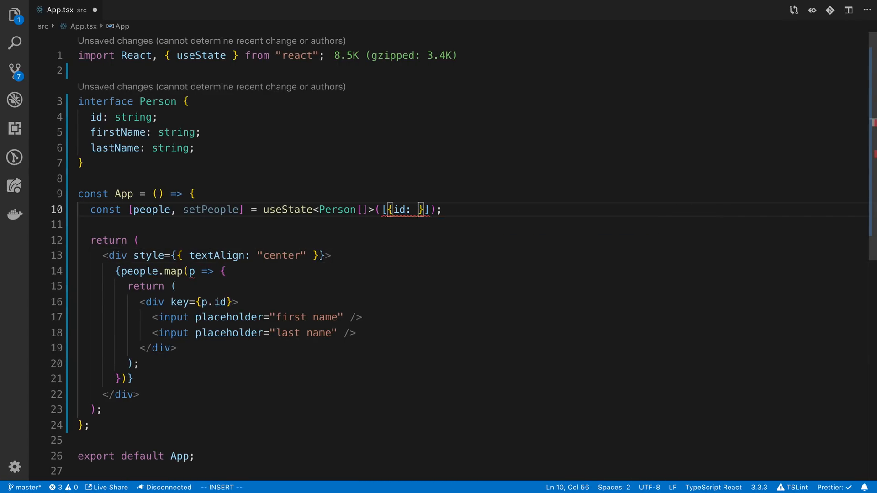
text("5", firstName: 'one',)
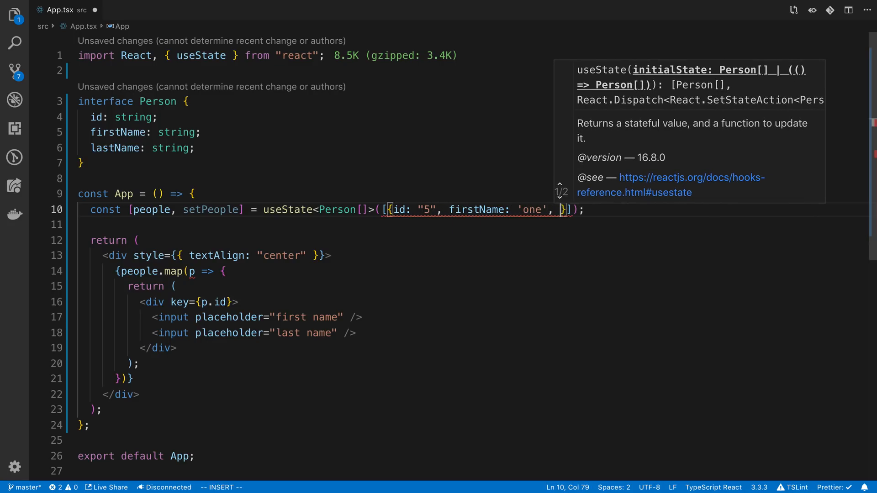
text(lastName: 'two')
click(220, 316)
text( value={})
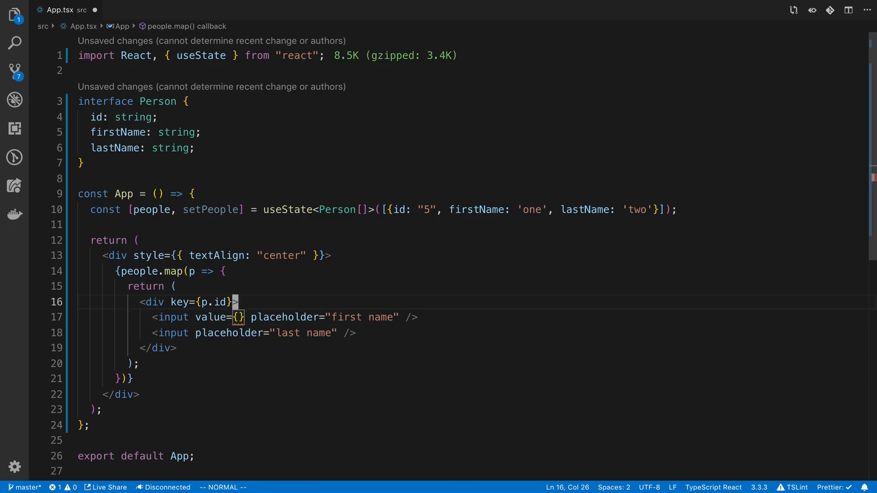
Bind the inputs with value={p.firstName} and value={p.lastName}
click(230, 318)
text(p.firstName)
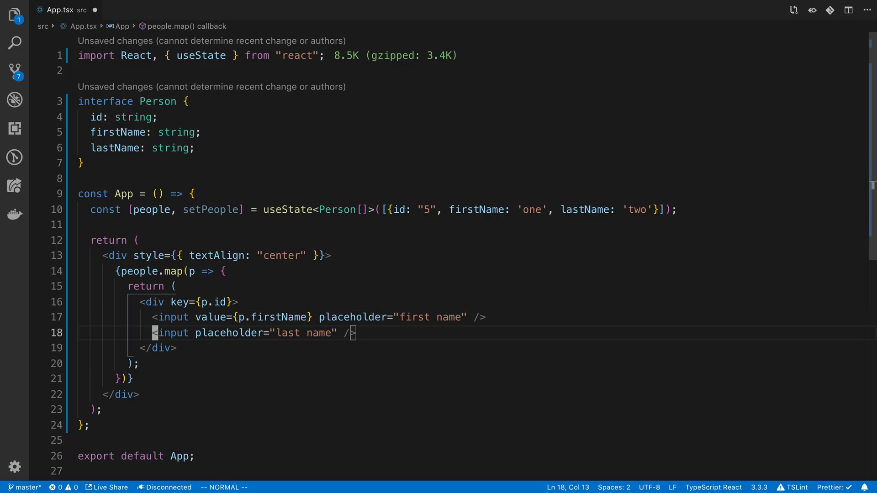
text(value=)
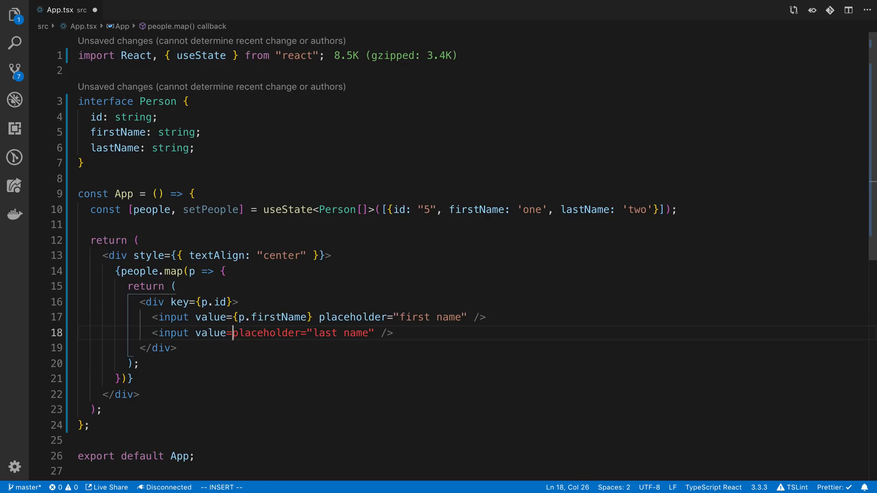
text({p.last})
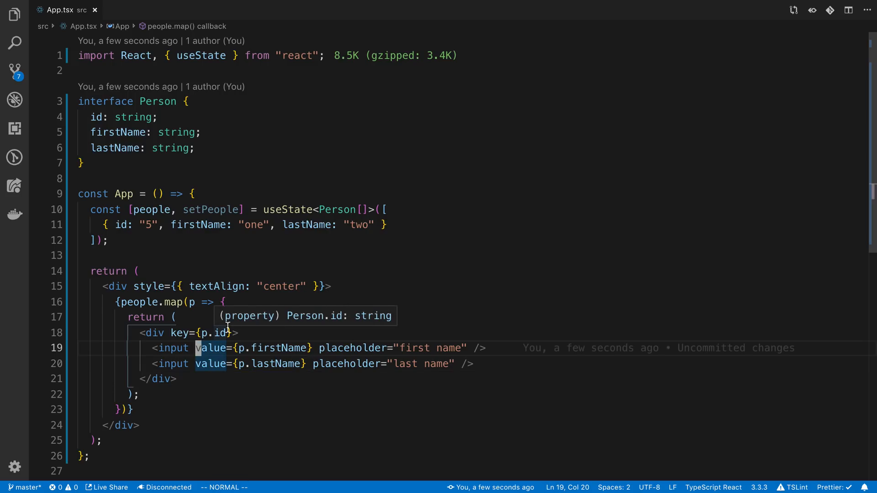
Add onChange={(e) => { e.target.value }} to the first name input
text(onChange)
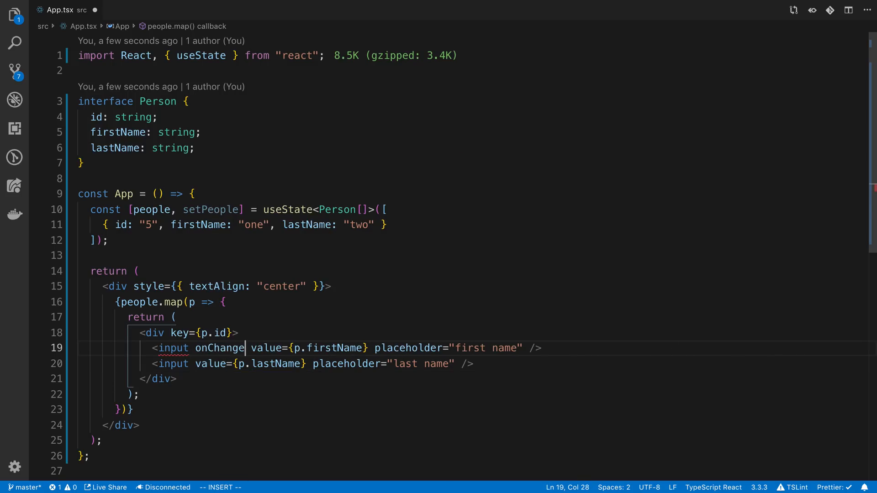
text(={() => })
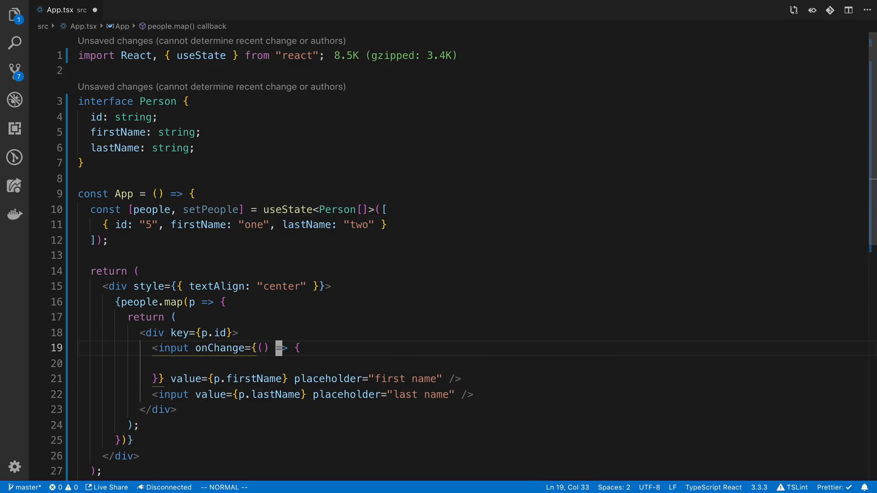
text(e)
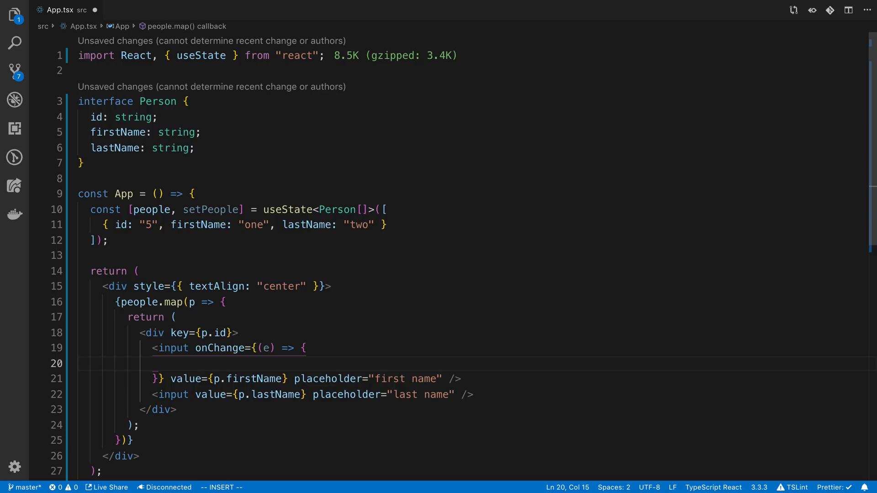
text(e.)
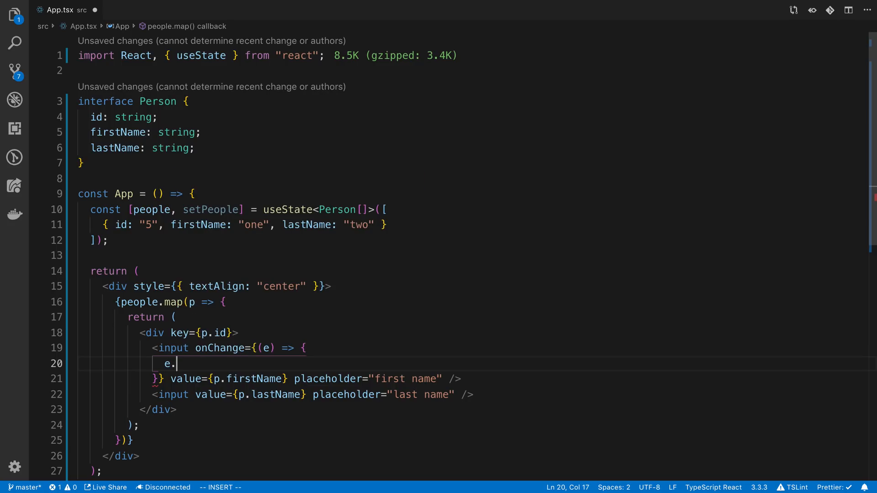
text(currentTarget.)
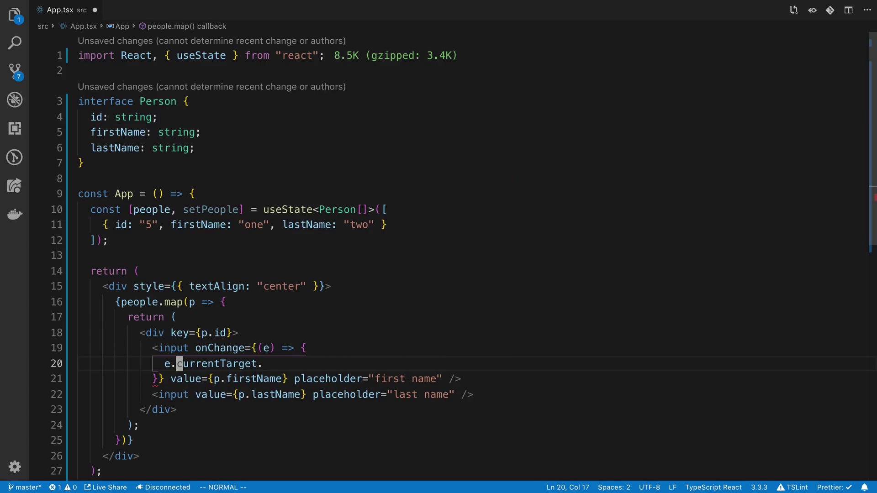
text(target.)
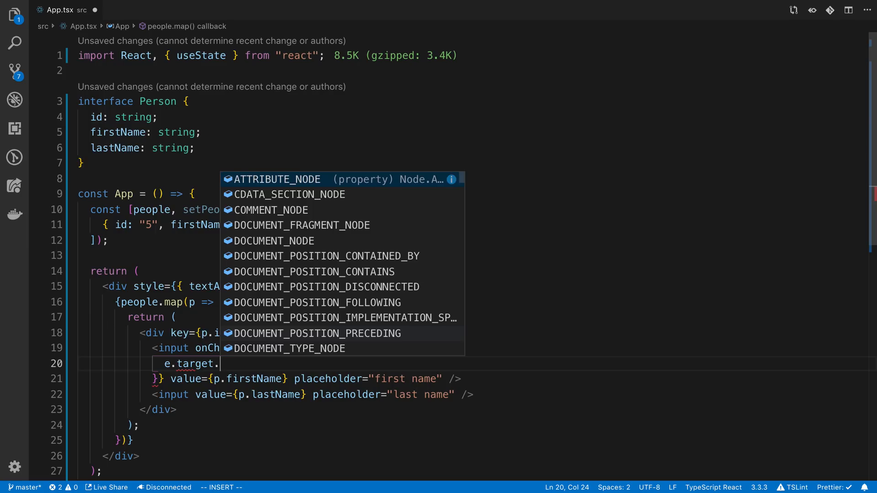
text(value)
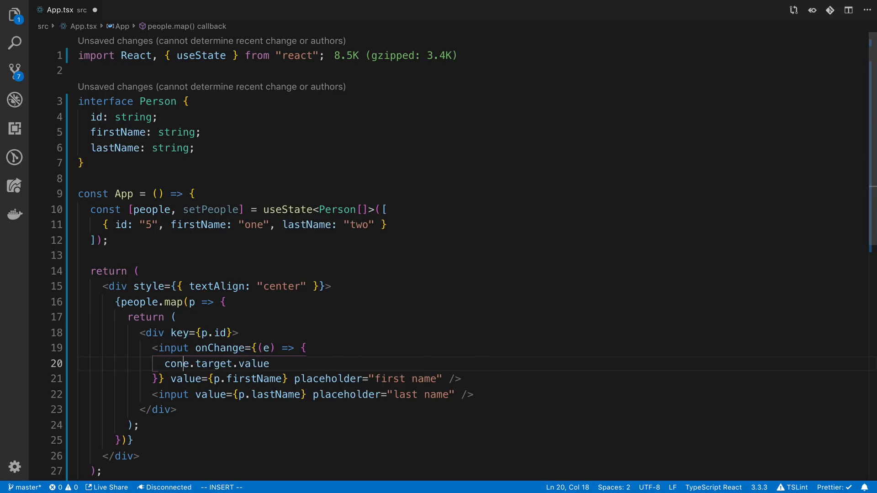
key(Backspace)
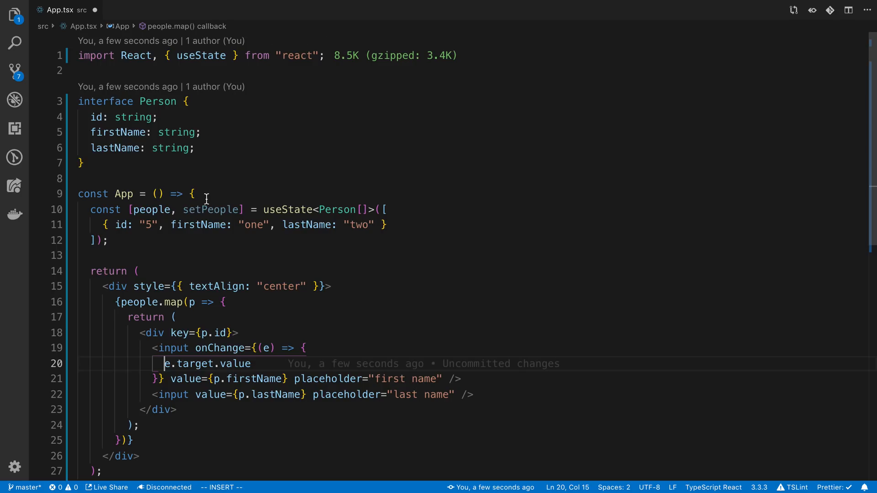
mouse_move(230, 209)
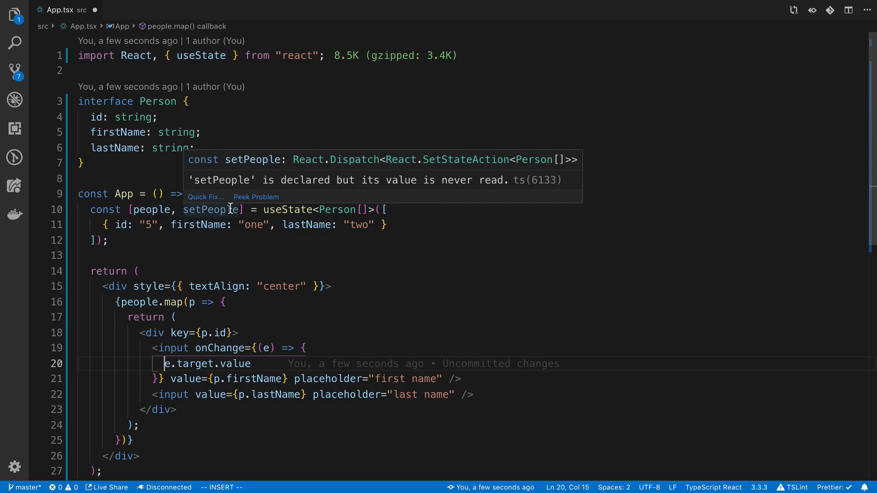
mouse_move(265, 363)
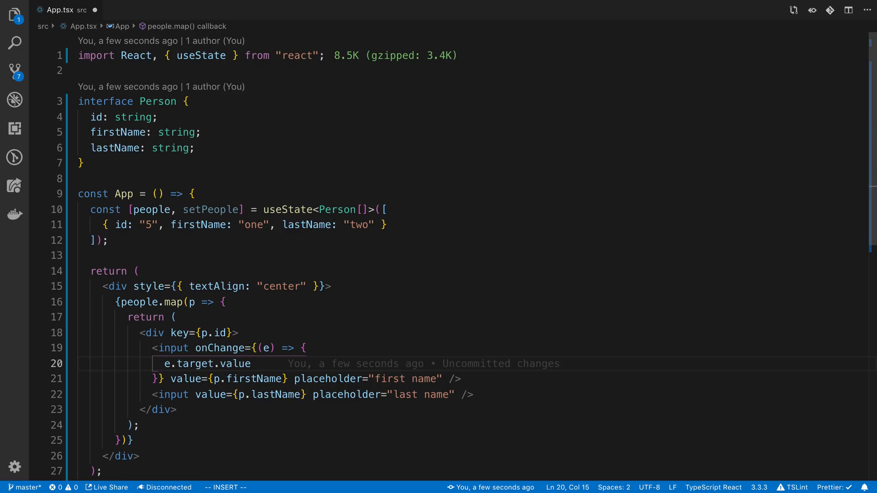
Call setPeople(currentPeople => currentPeople.map(...)) inside the change handler
text(setPeople())
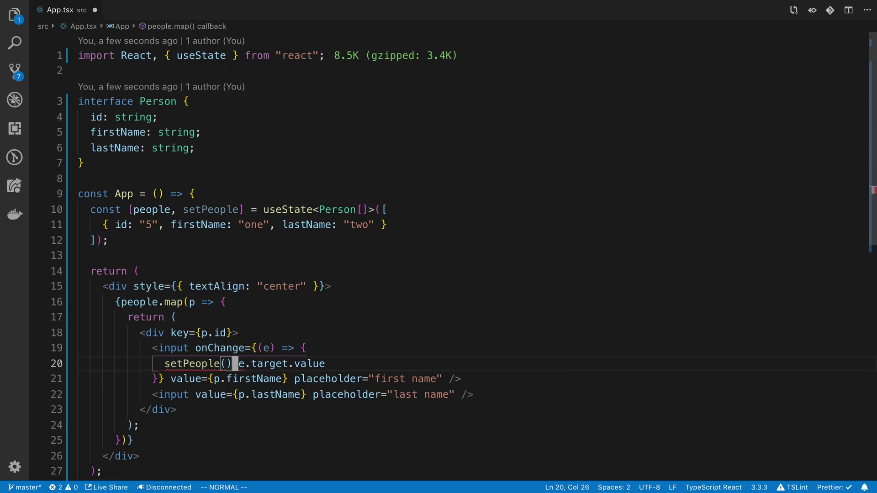
key(Enter)
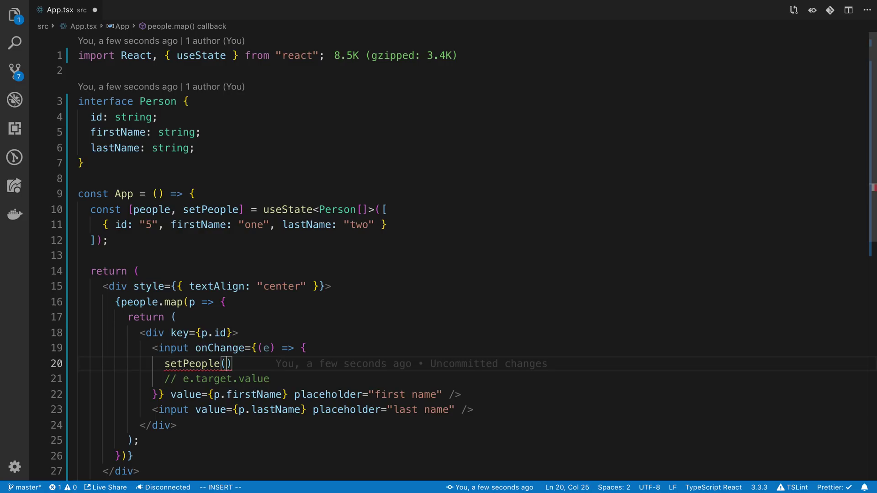
mouse_move(194, 363)
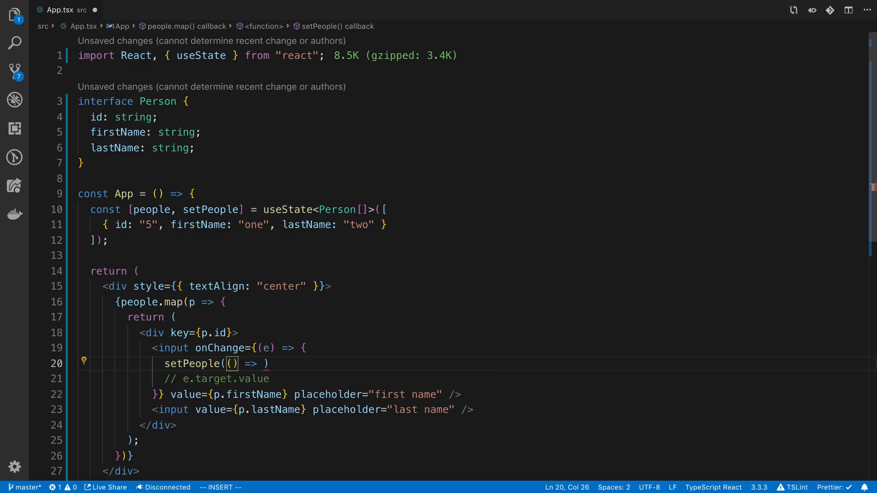
text(currentPeople)
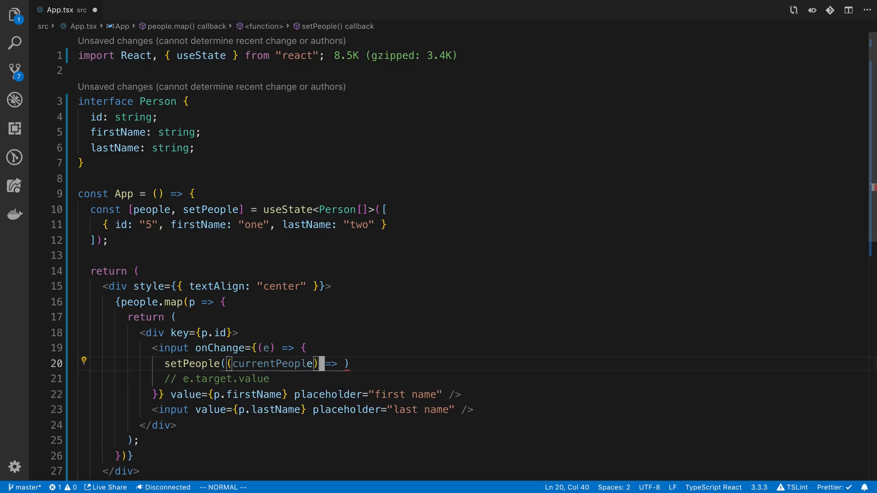
text(currentPeople.map()
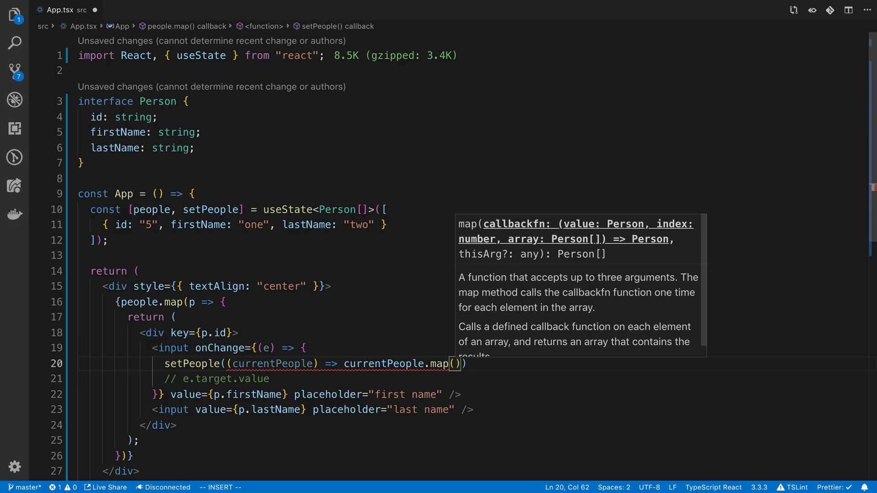
Map x => x.id === p.id ? { ...x, firstName: e.target.value } : x to update the matching person
text(x => x.)
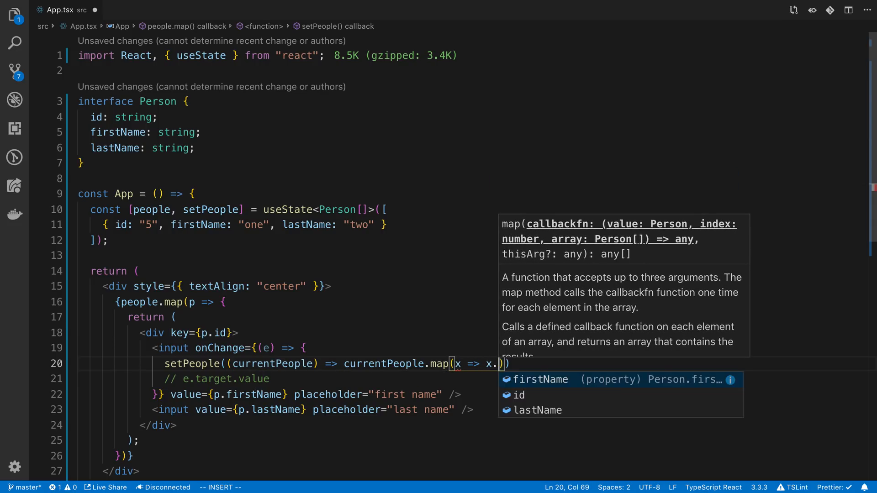
text(id =)
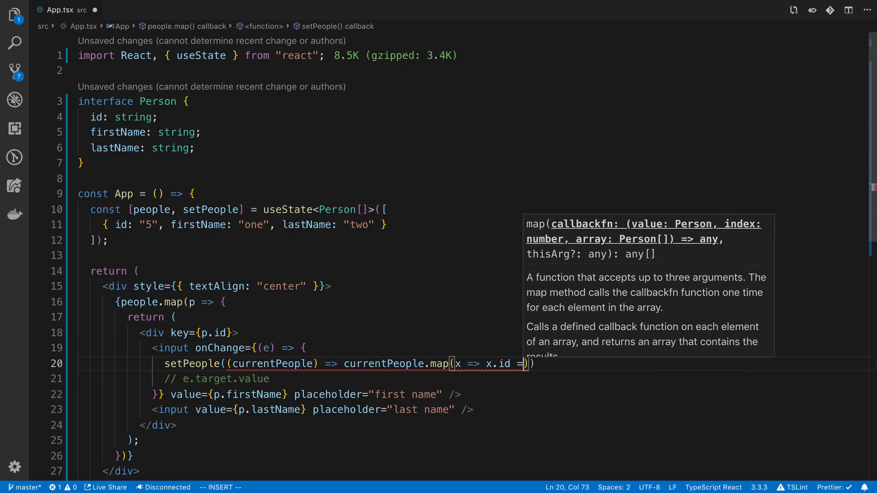
text(==)
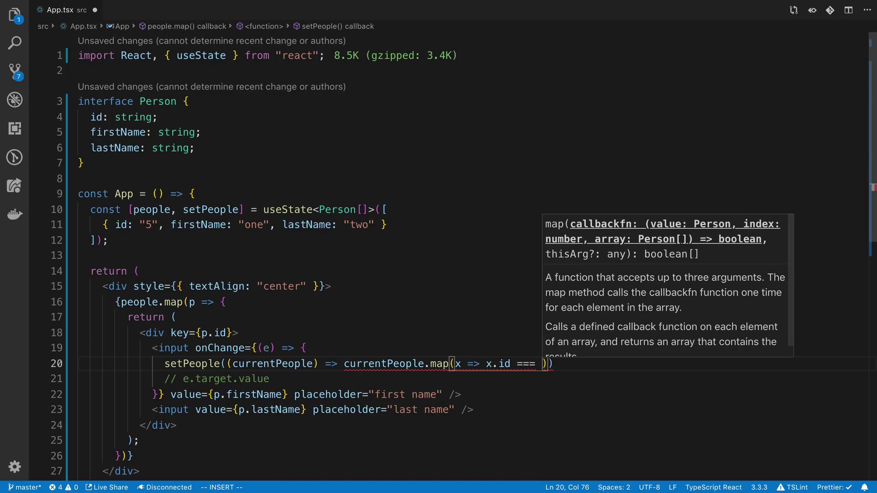
text(p)
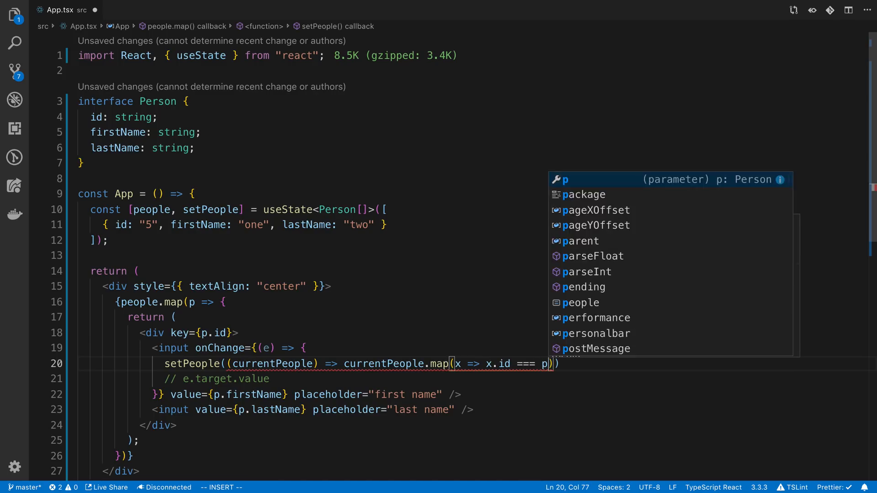
text(.id ? {)
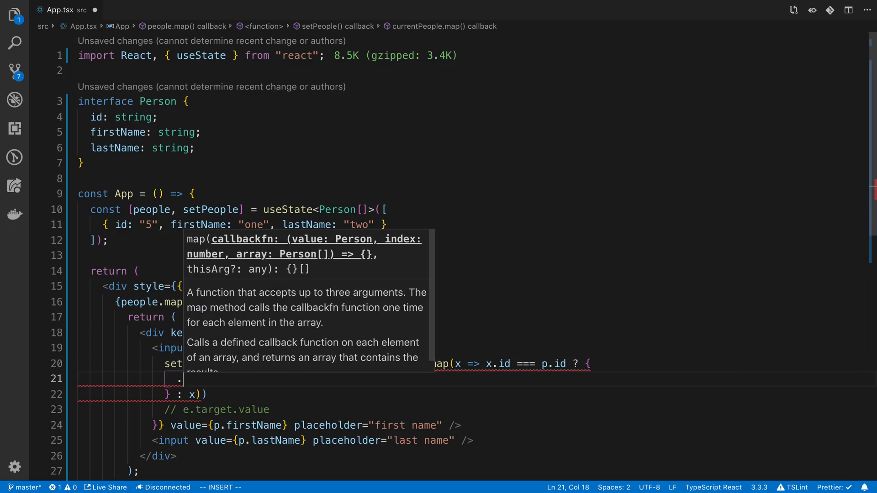
text(..x,)
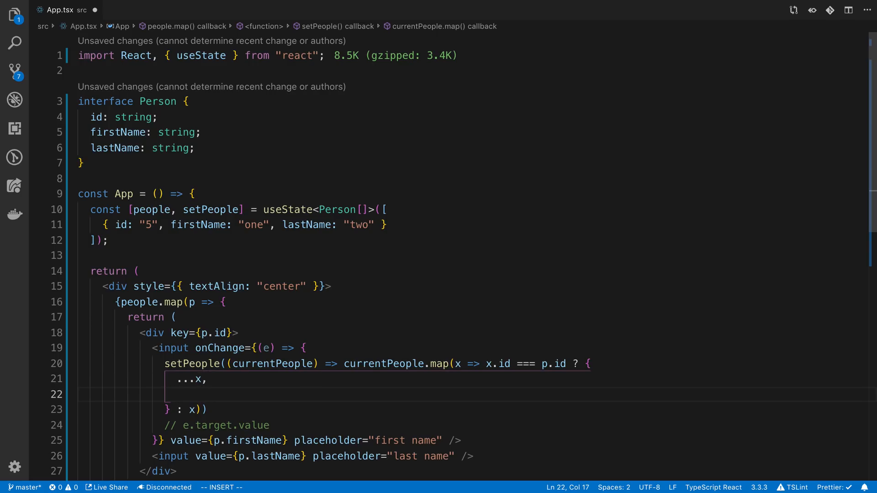
text(firstName: e)
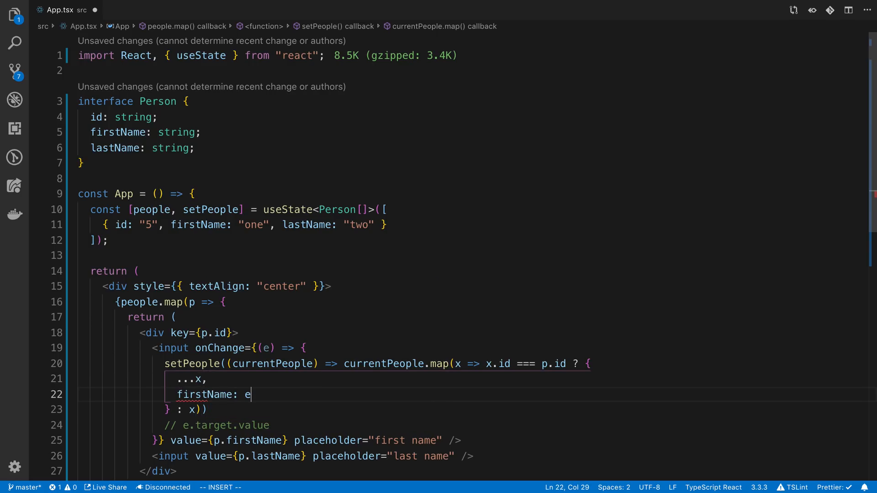
text(.target.value)
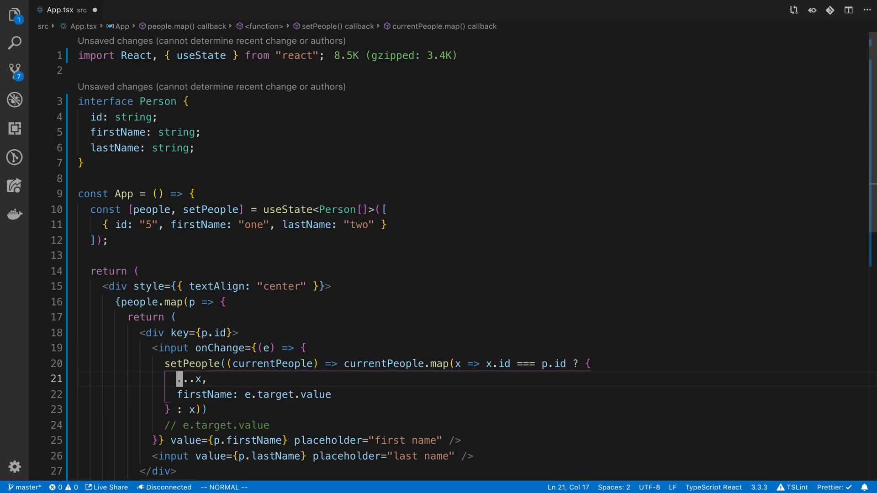
Capture e.target.value in const firstName, use shorthand firstName in the update, and save with Prettier formatting
text(const)
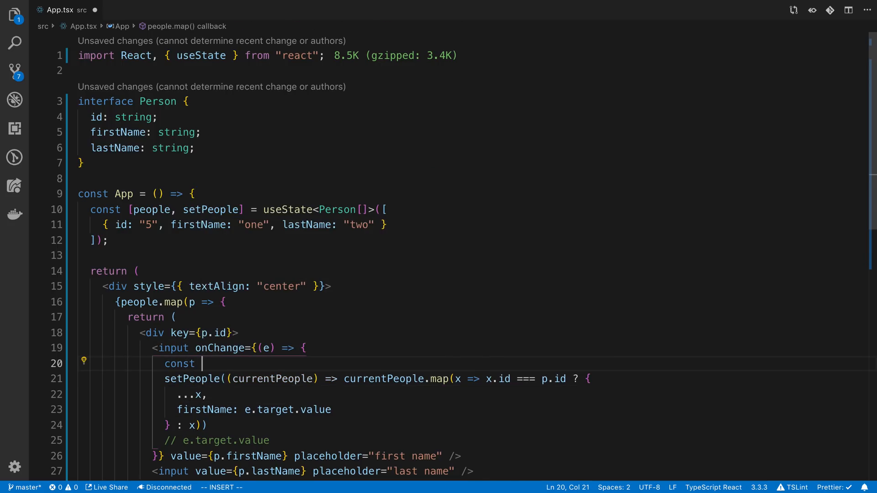
text(value =)
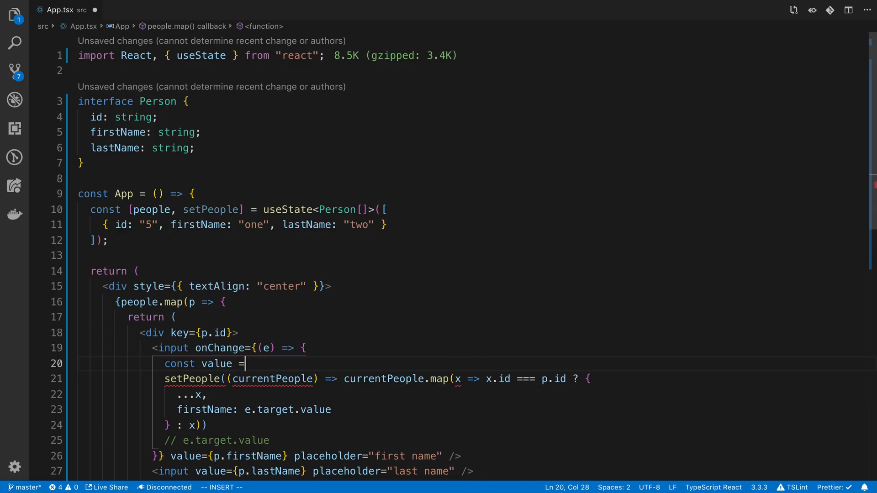
text(e.target.value)
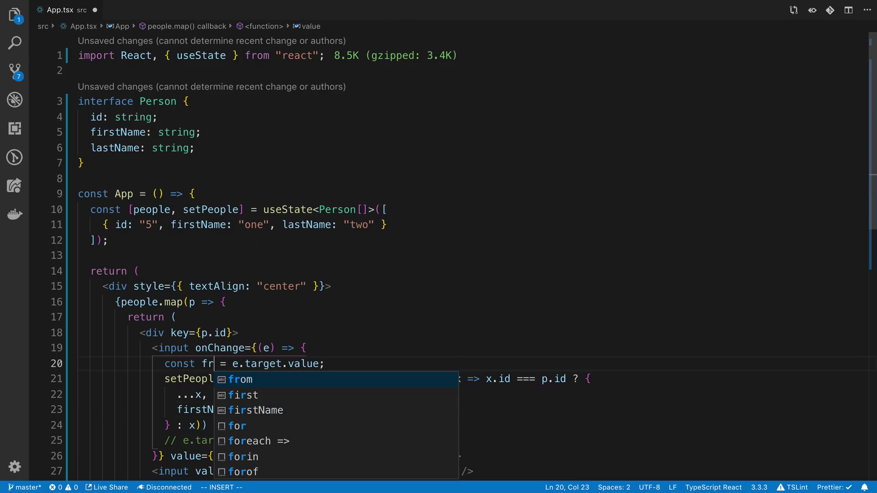
text(irstName)
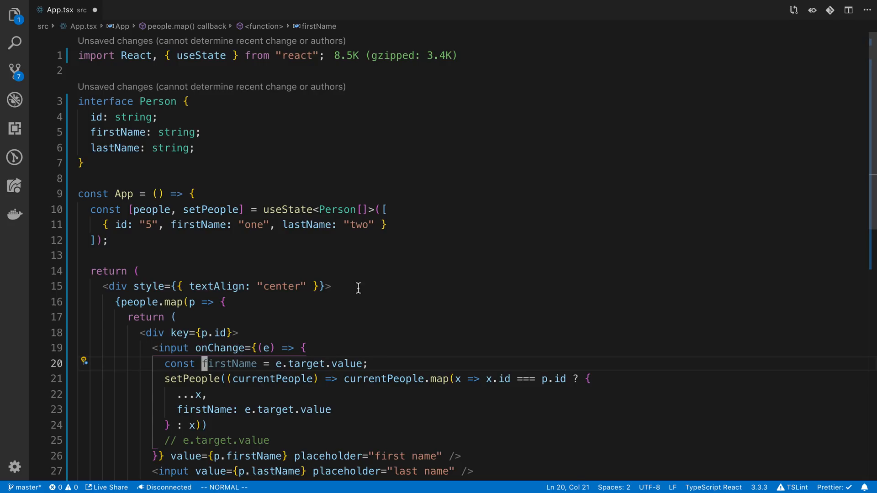
double_click(229, 363)
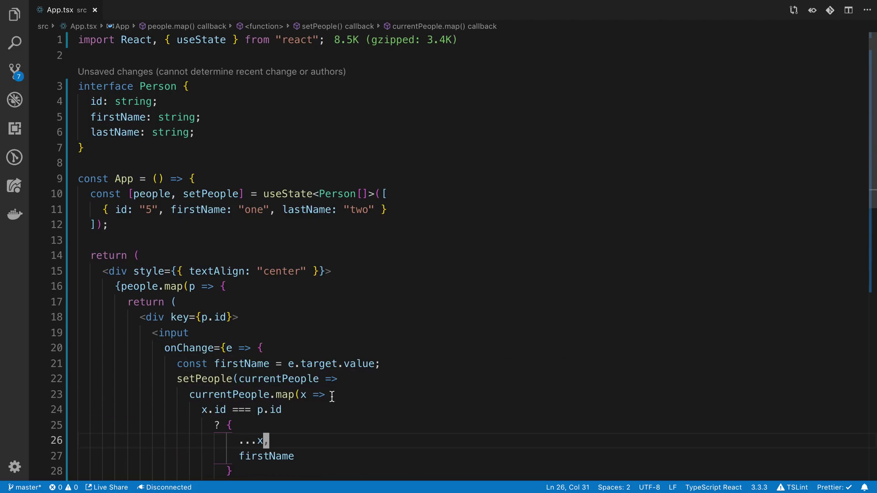
scroll(down, 3)
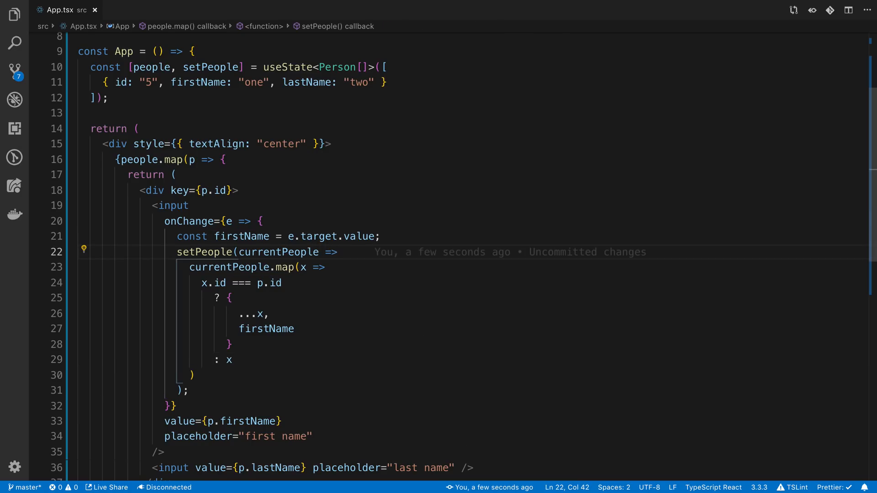
Run yarn add immer in the integrated terminal for the react-form-arrays project
key(ctrl+`)
text(yarn add immer)
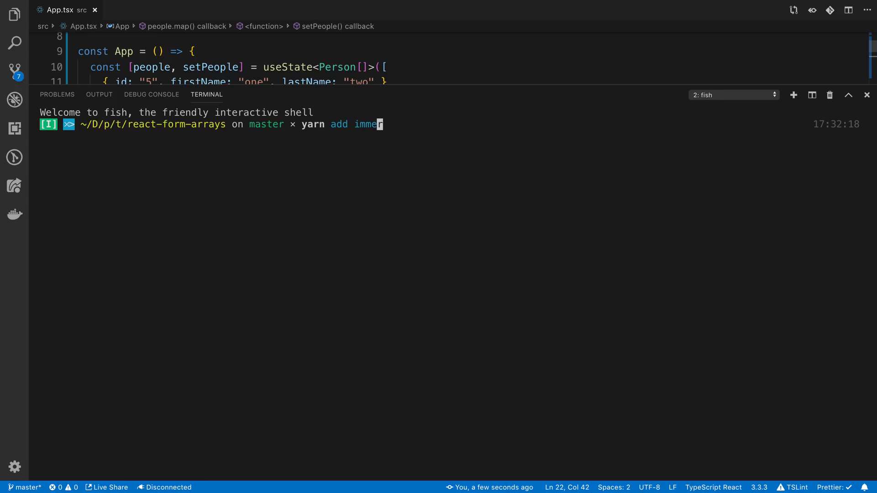
key(Enter)
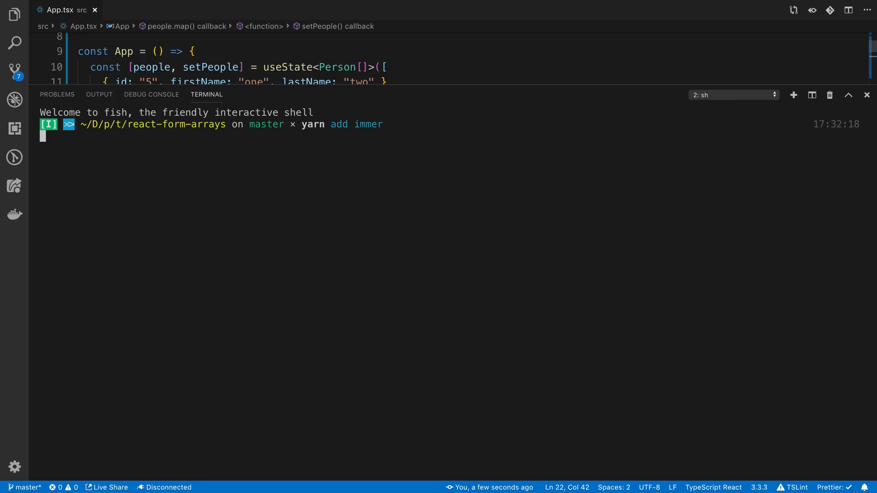
key(Enter)
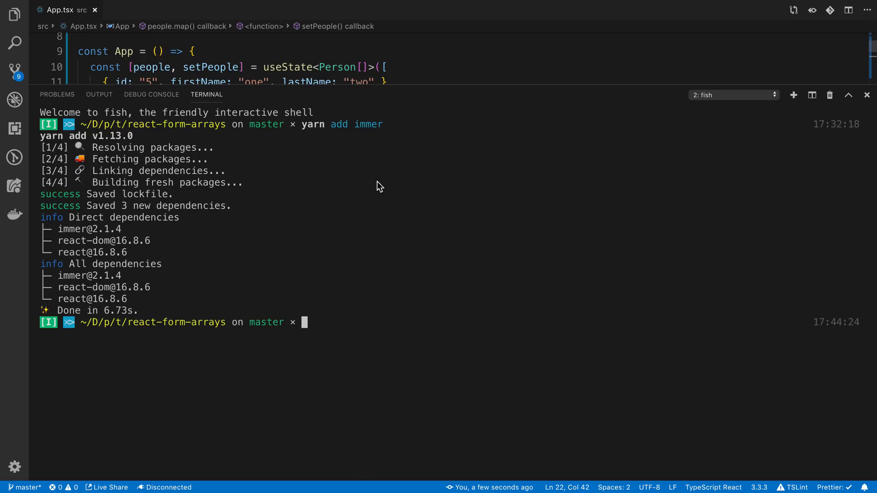
Import produce from immer and remove the old map-based firstName update code
click(866, 95)
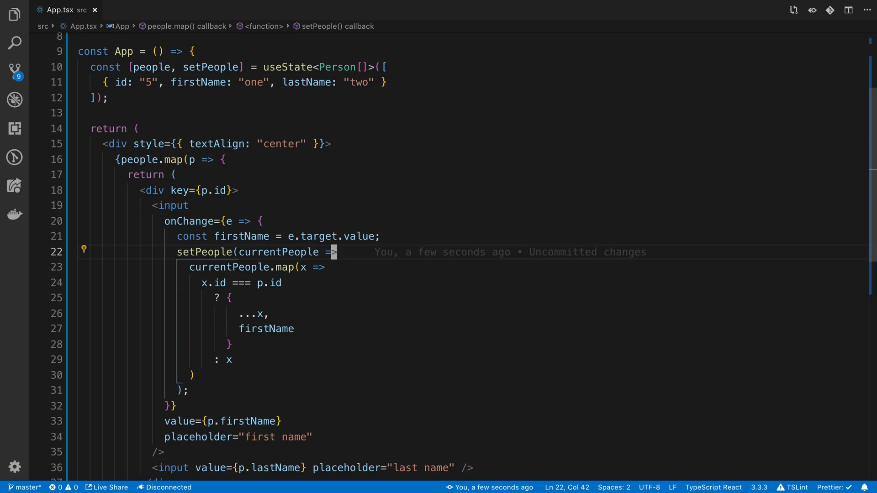
text(import {  } from "immer";)
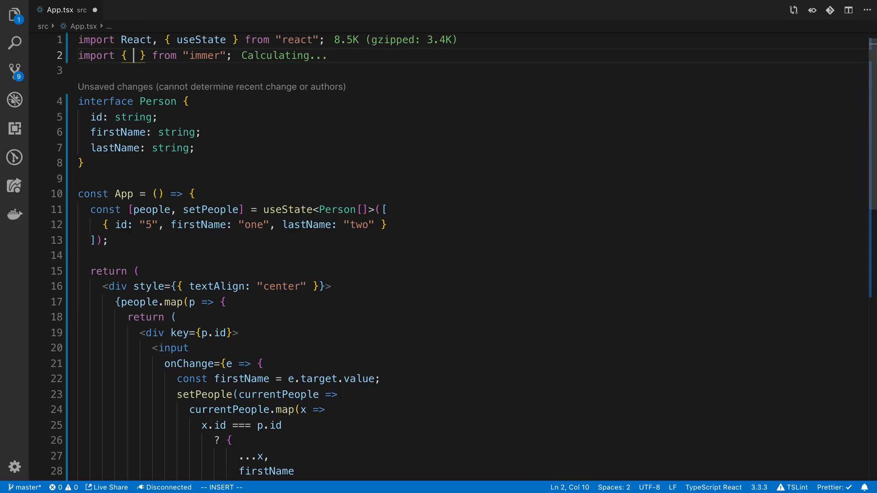
text(produce)
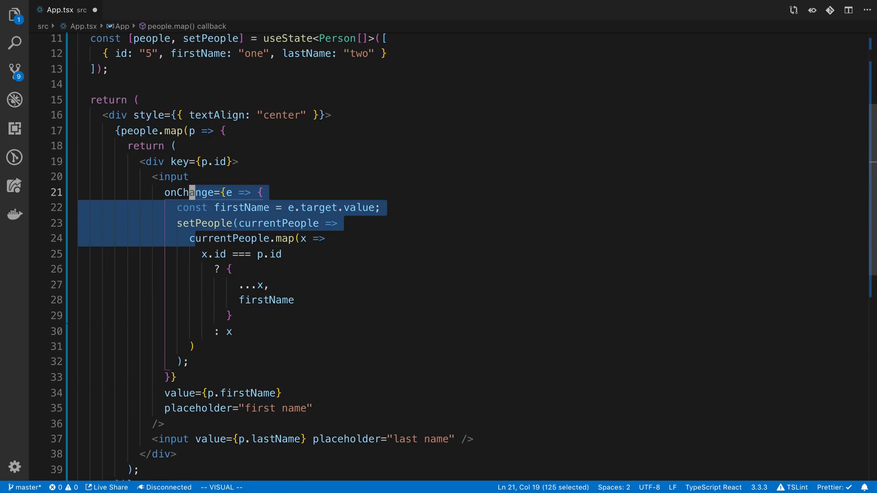
key(Delete)
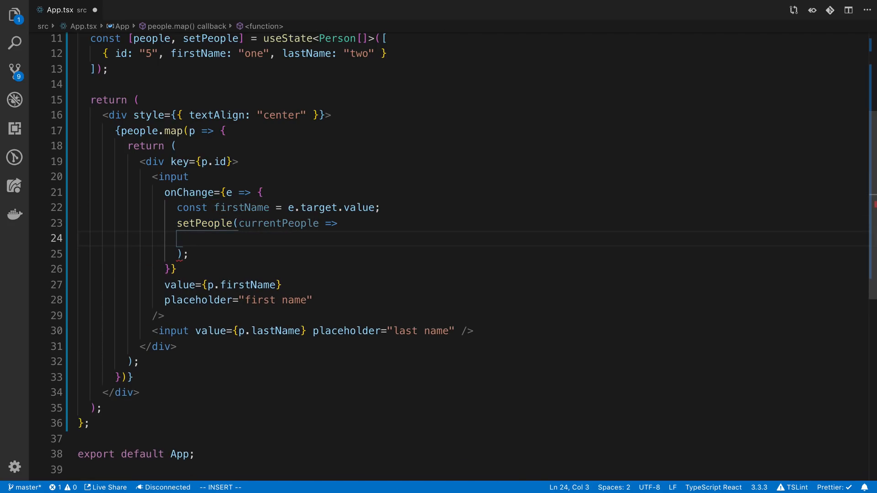
Write setPeople(currentPeople => produce(currentPeople, v => { v[index].firstName = firstName })) with index added to the map callback
text(produce()
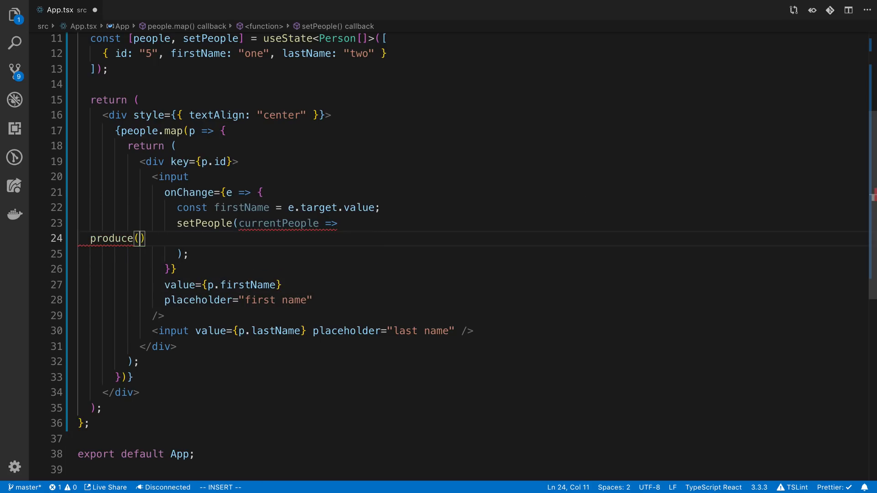
text(c)
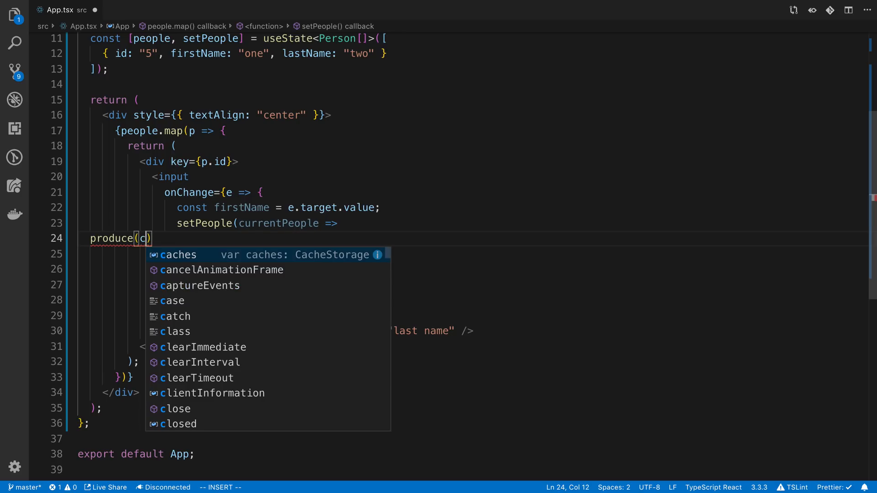
text(urrentPeople)
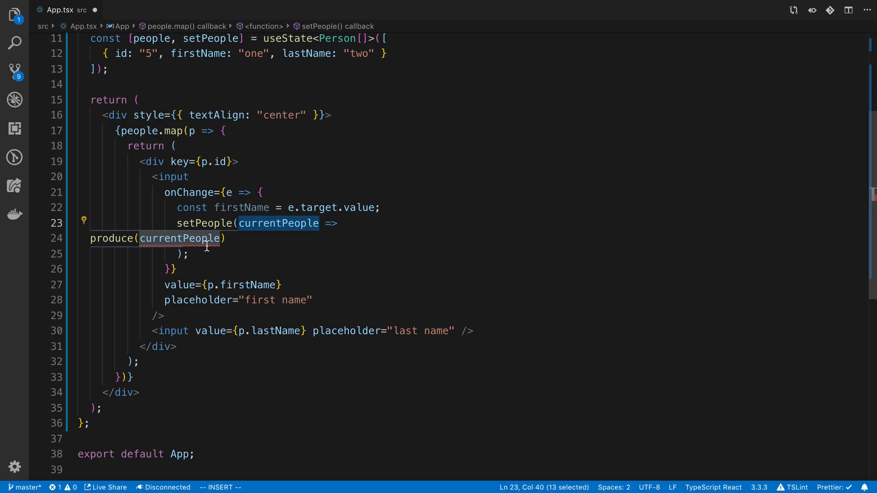
text(,)
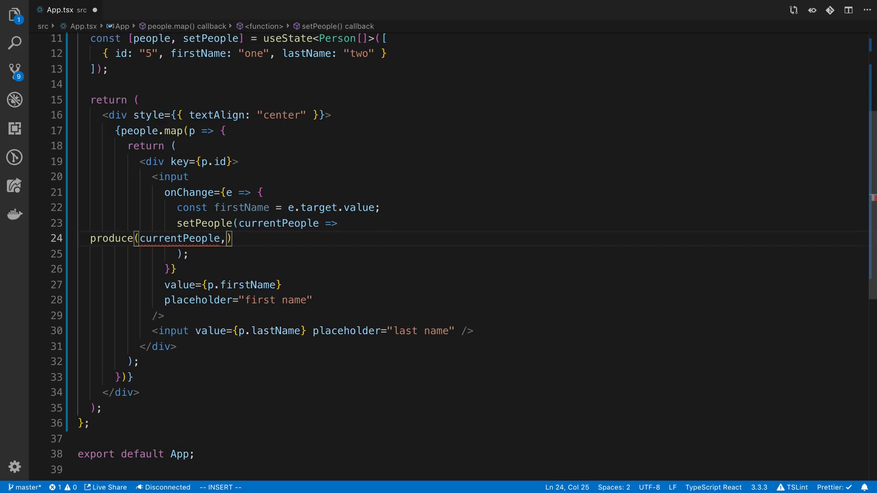
text(" ")
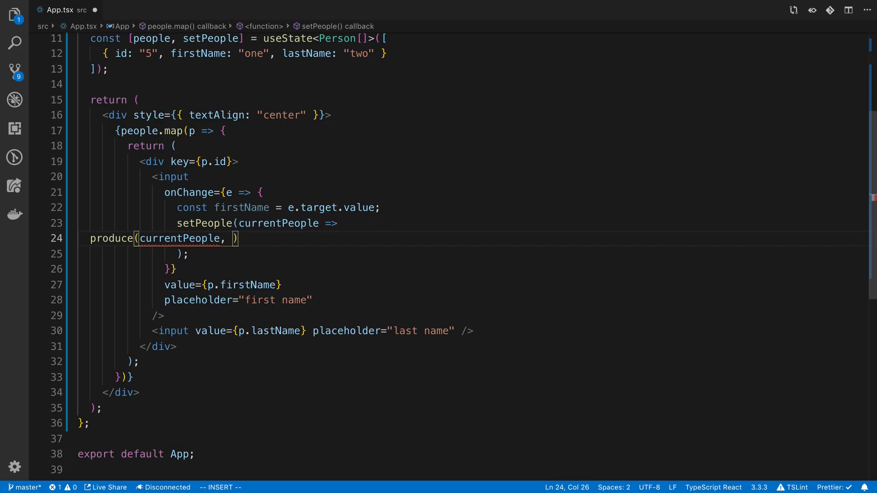
text((v))
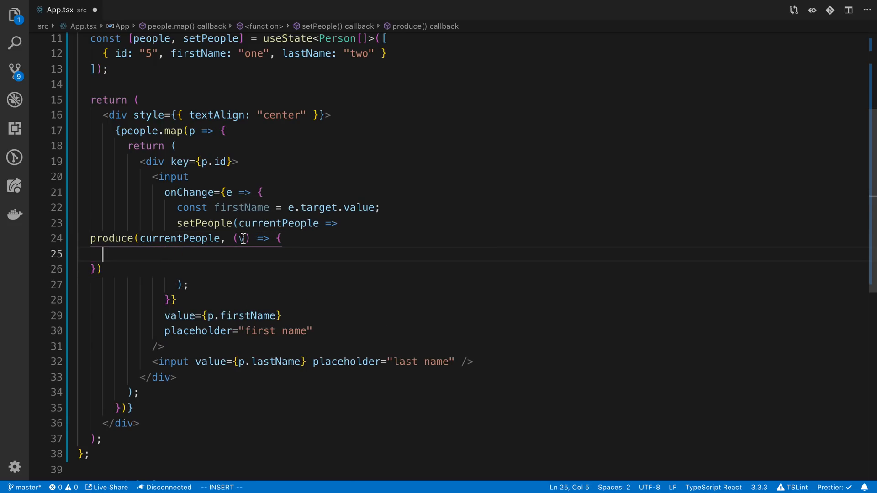
text(v[)
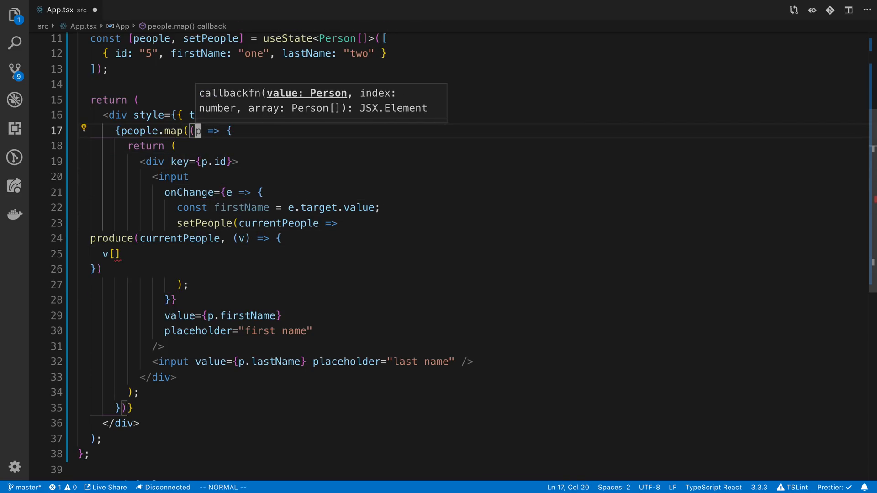
text(, index))
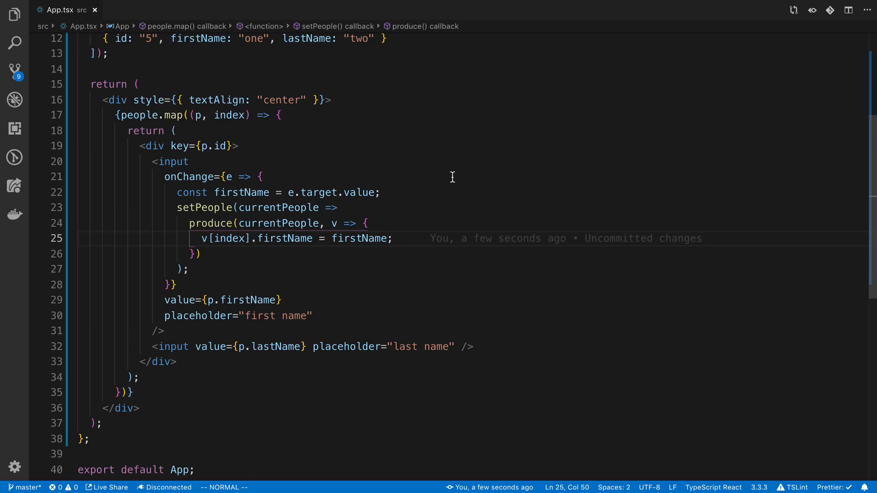
mouse_move(275, 208)
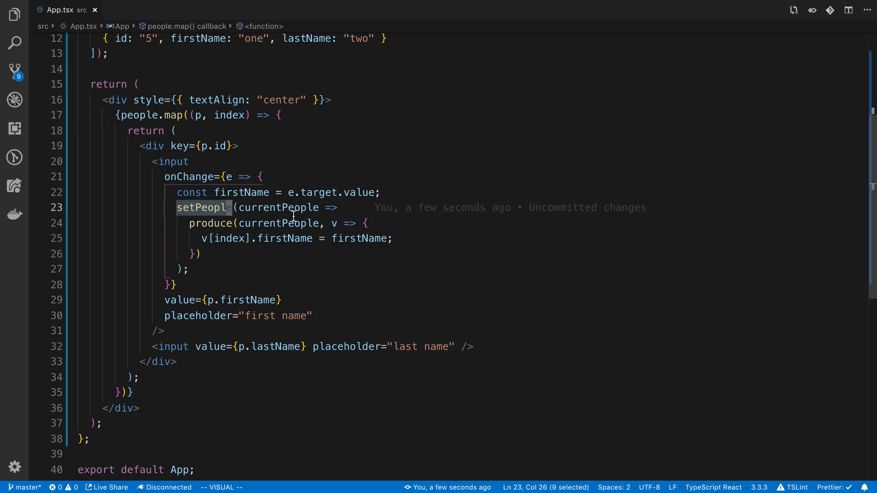
mouse_move(399, 227)
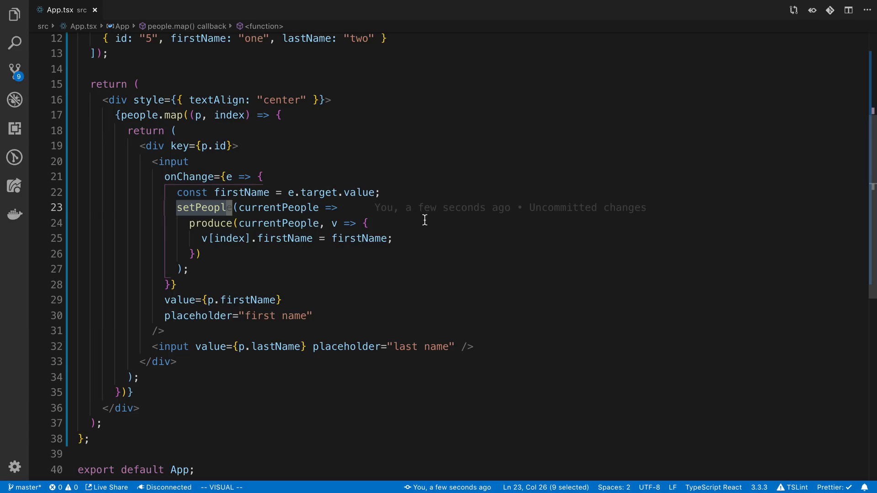
mouse_move(491, 261)
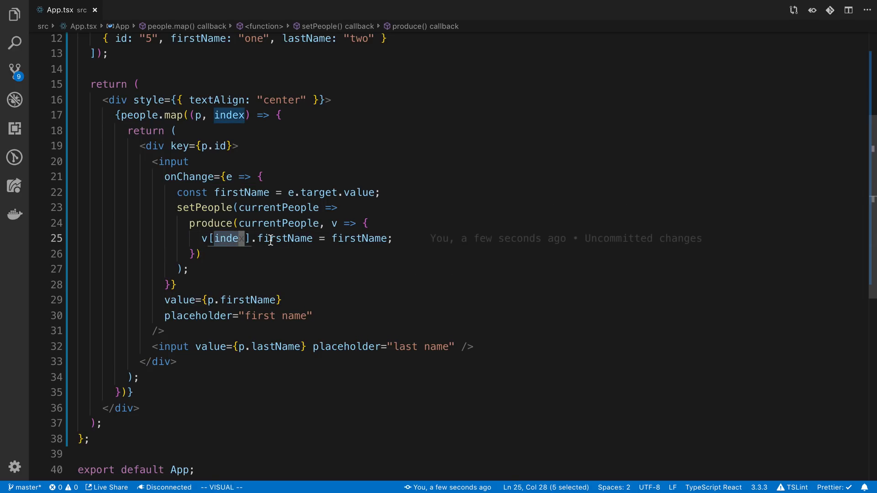
double_click(281, 238)
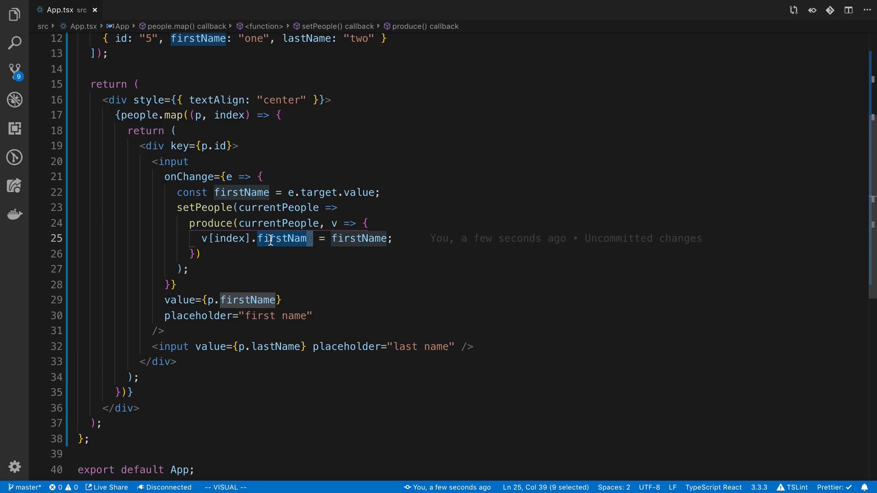
mouse_move(209, 347)
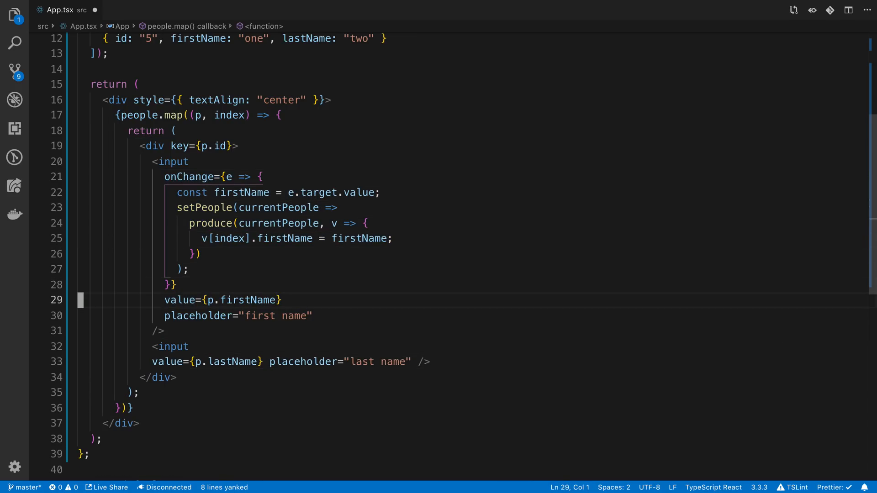
Copy the onChange handler onto the last name input and rename firstName to lastName inside it
text(onChange={e => {)
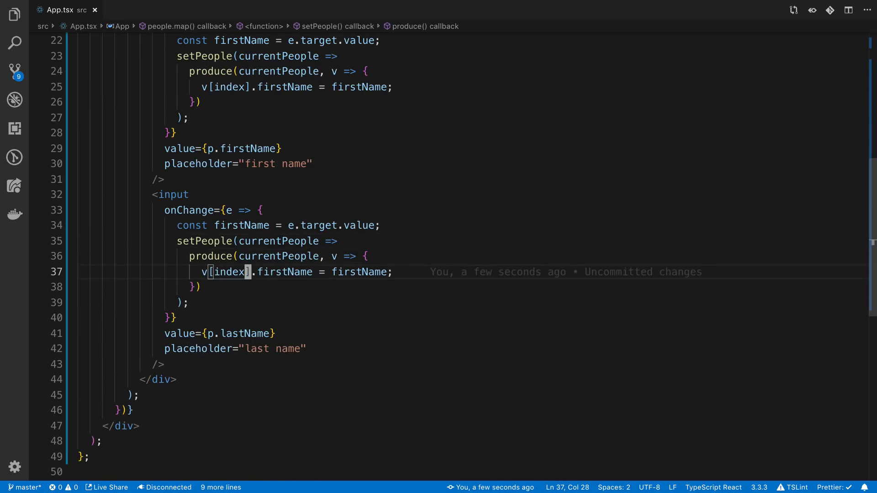
text(last)
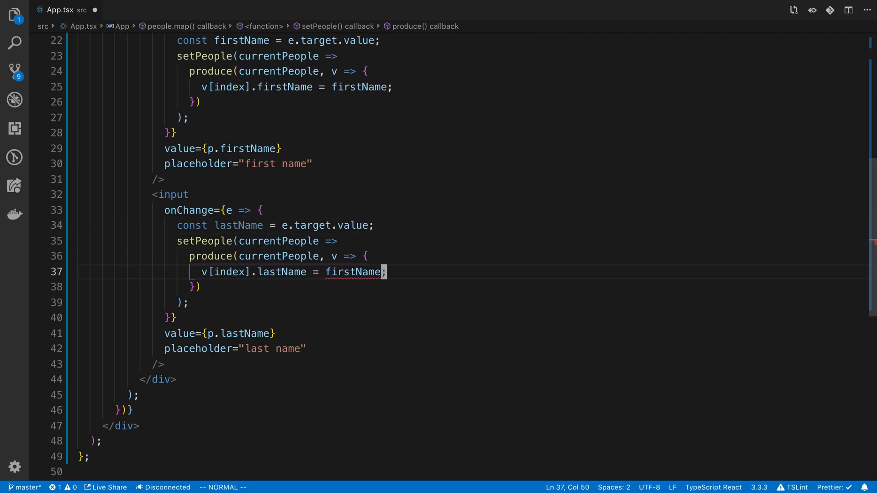
text(lastName)
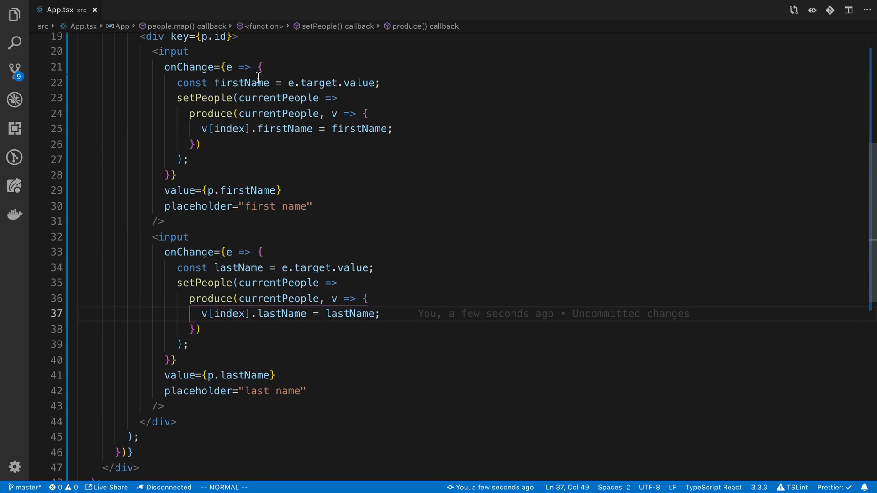
mouse_move(232, 267)
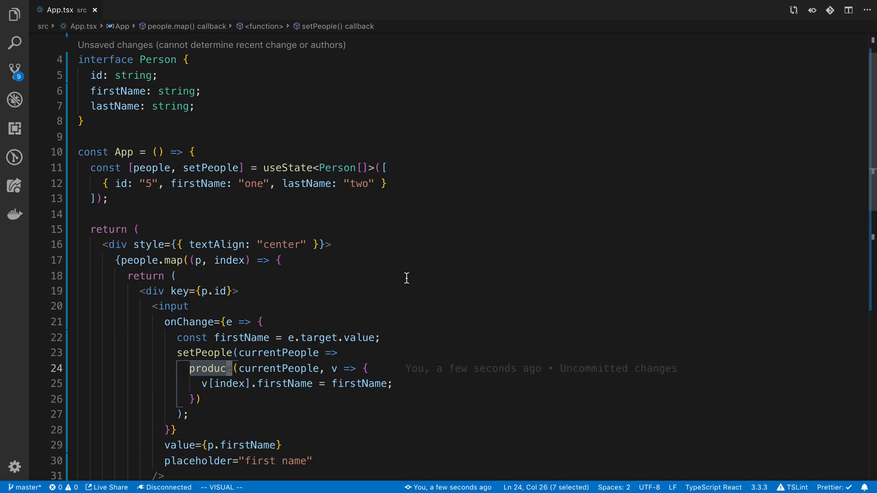
scroll(down, 3)
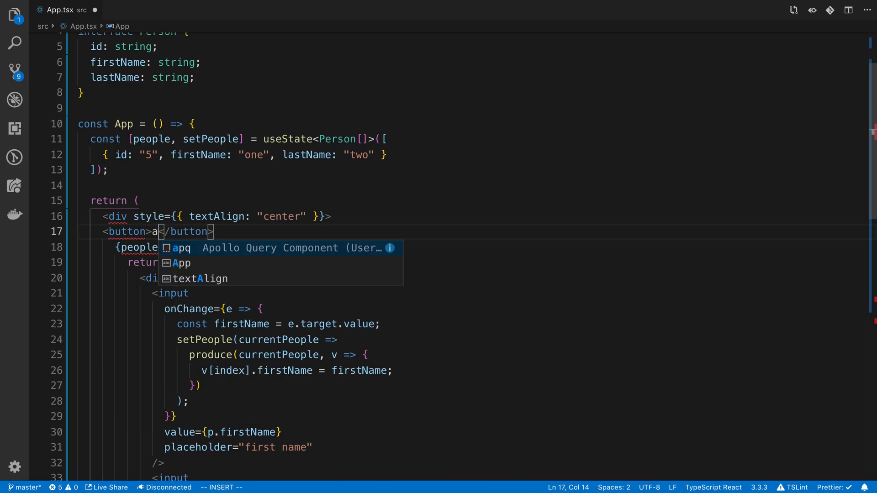
Add an 'add new person' button whose onClick calls setPeople with currentPeople
text(dd newperson)
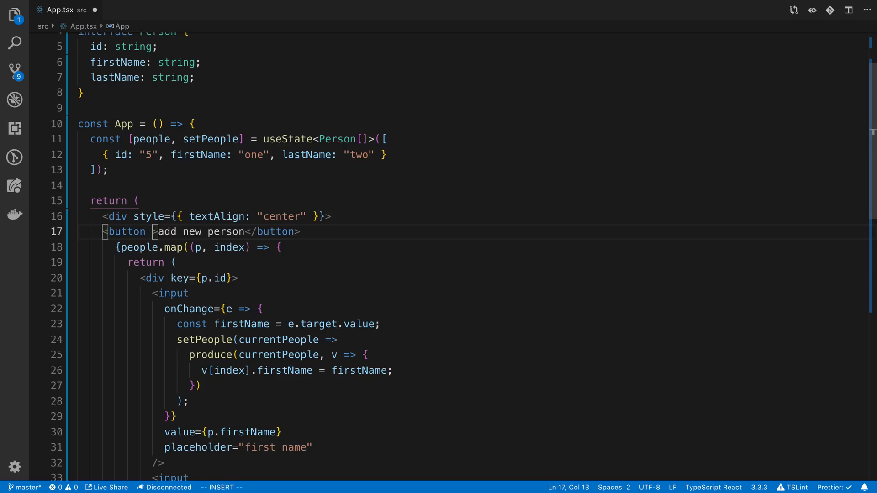
text(onClick={() => {)
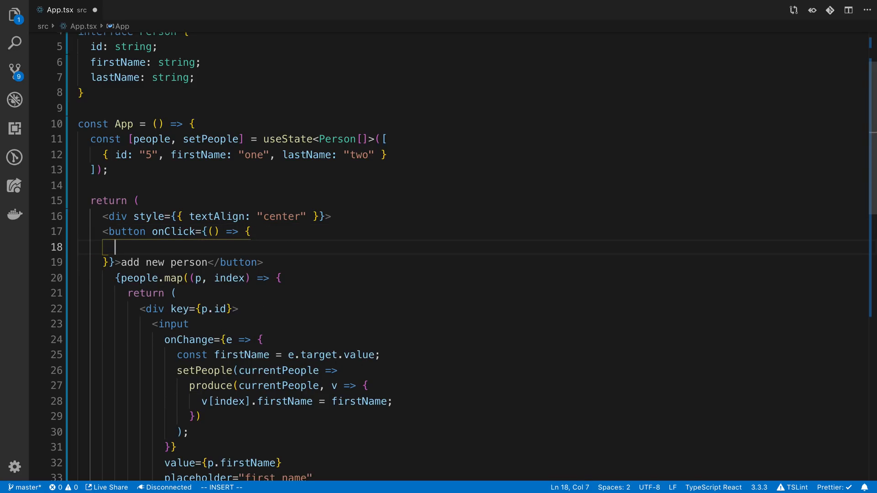
text(setPeople()
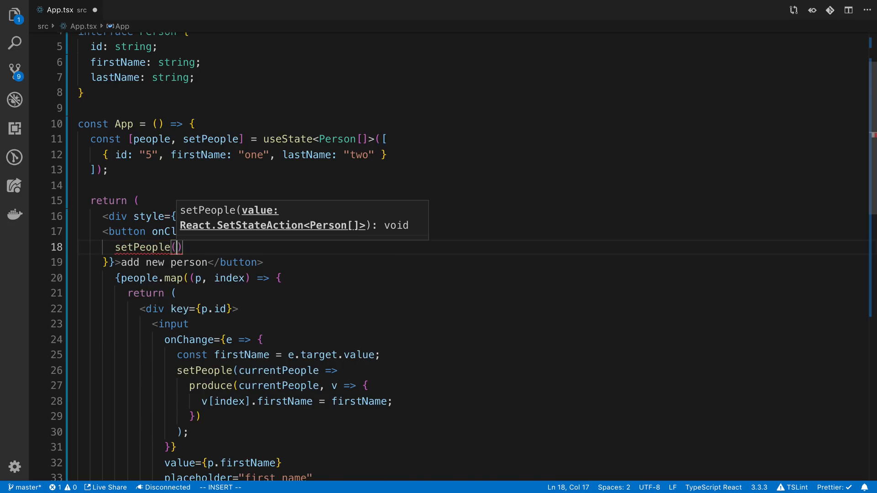
text(currentPeople =>)
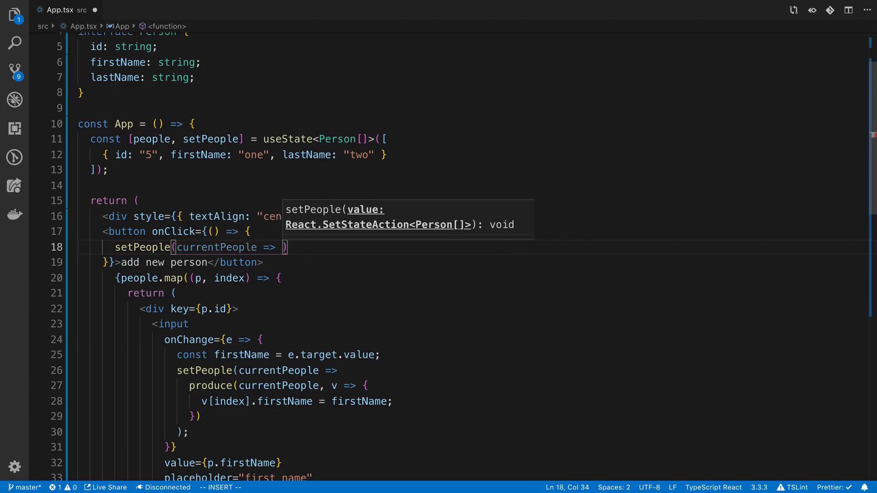
Return [...currentPeople, { ... }] with a new person object starting at firstName: ''
text([...currentPeople])
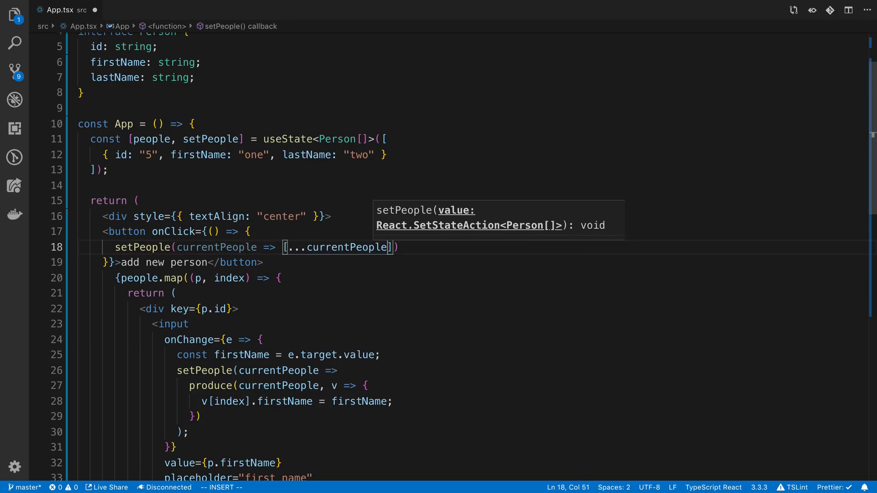
text(,)
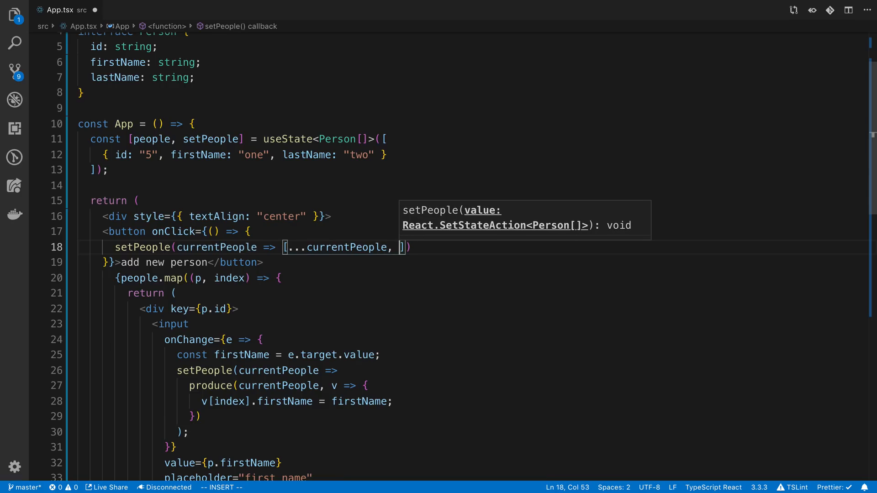
text({)
key(Enter)
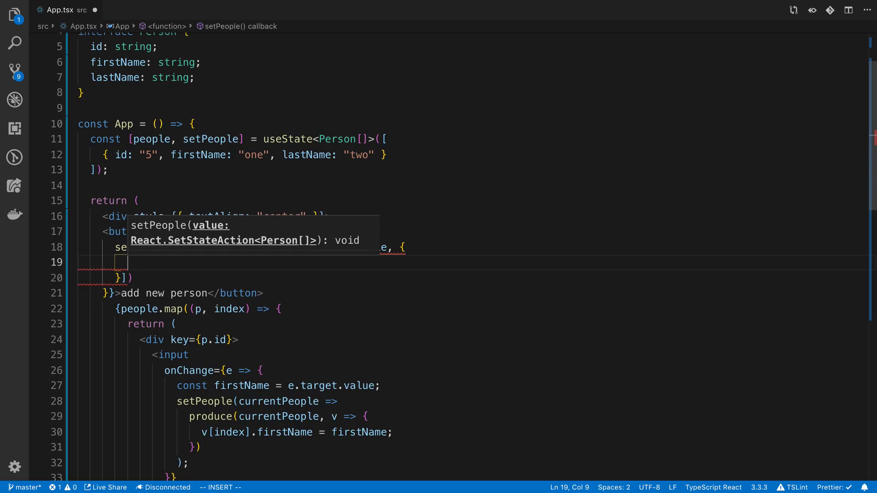
text(firstName: ')
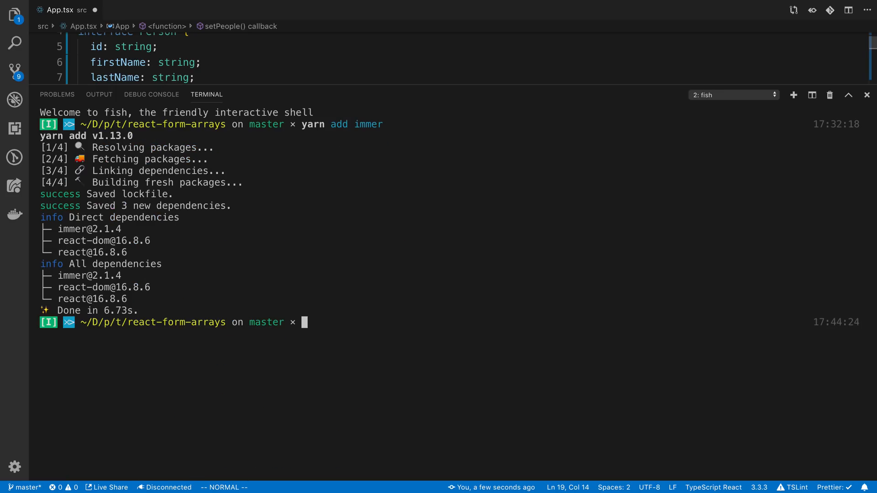
Run yarn add shortid in the integrated terminal and start adding its type definitions
text(yarn add short)
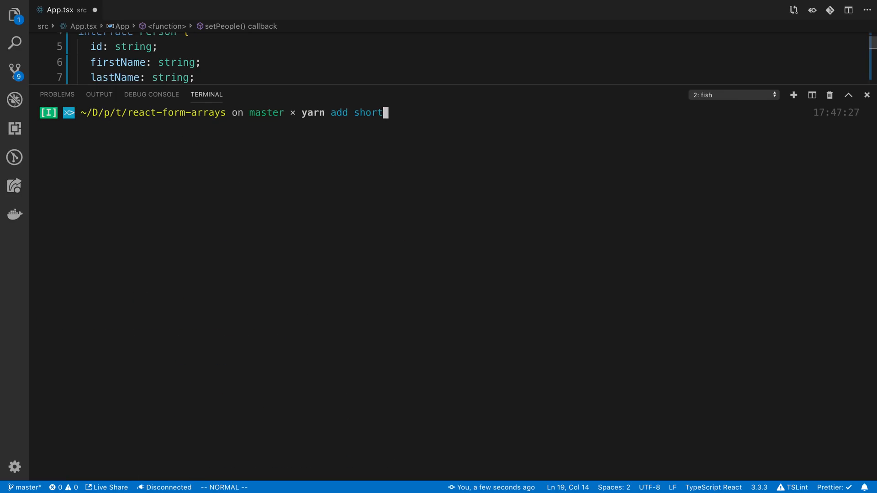
key(Enter)
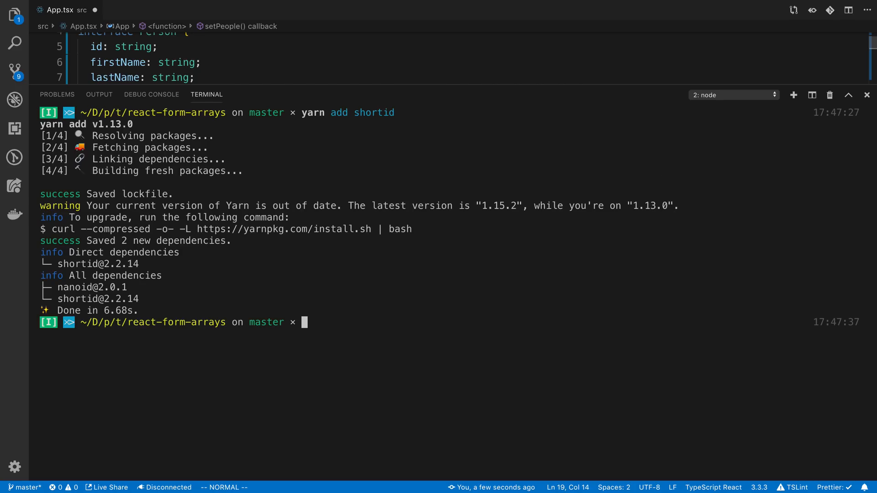
text(yarn add -D @types/he)
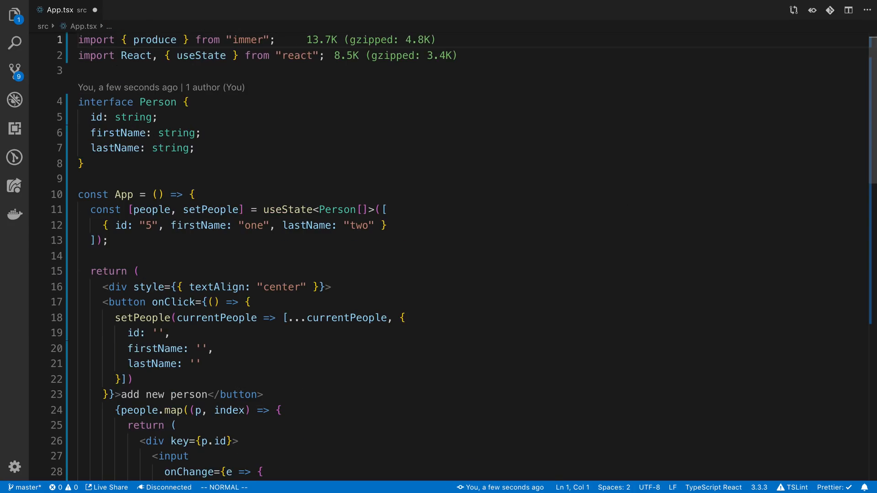
Import { generate } from 'shortid' and set id: generate() in the new person object
text(import {} from ')
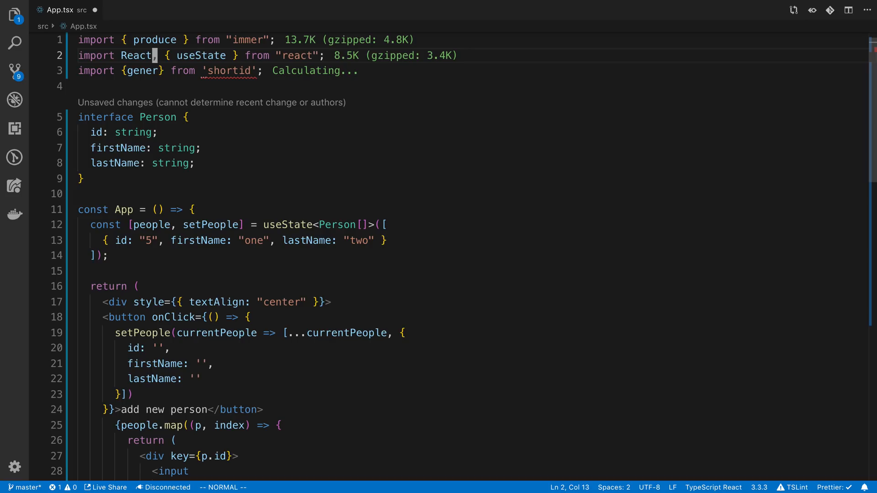
mouse_move(569, 231)
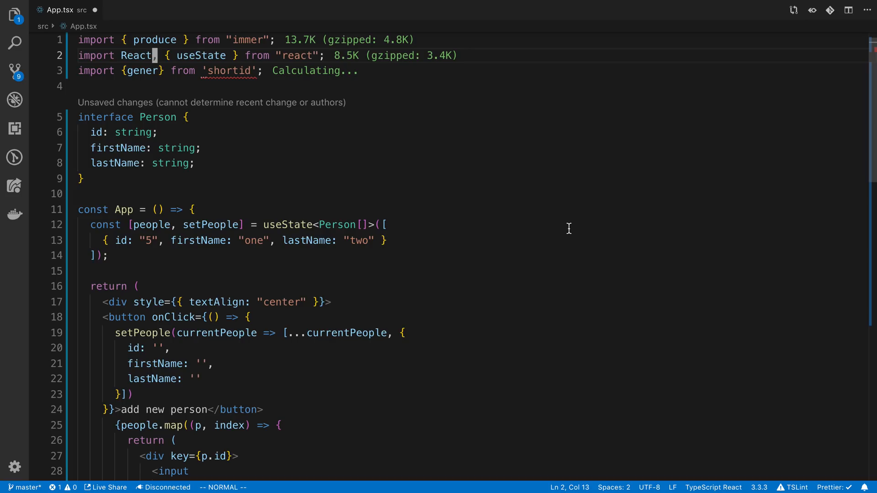
mouse_move(169, 353)
text(generate())
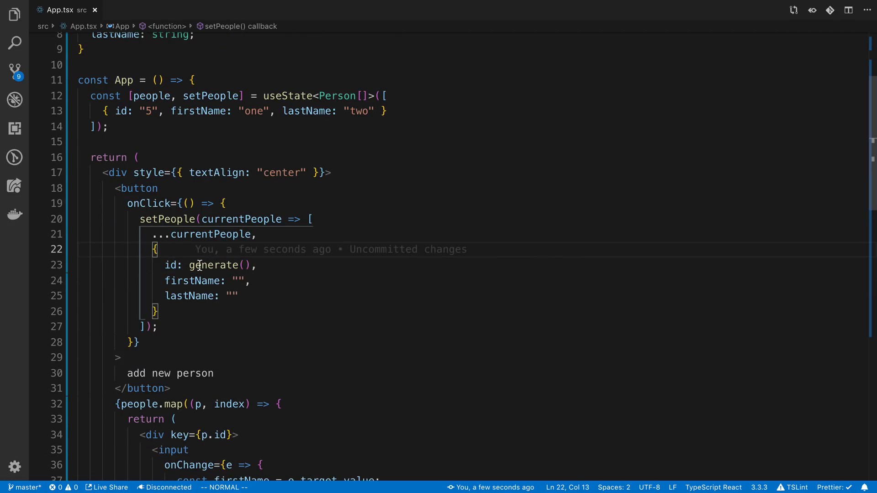
double_click(185, 296)
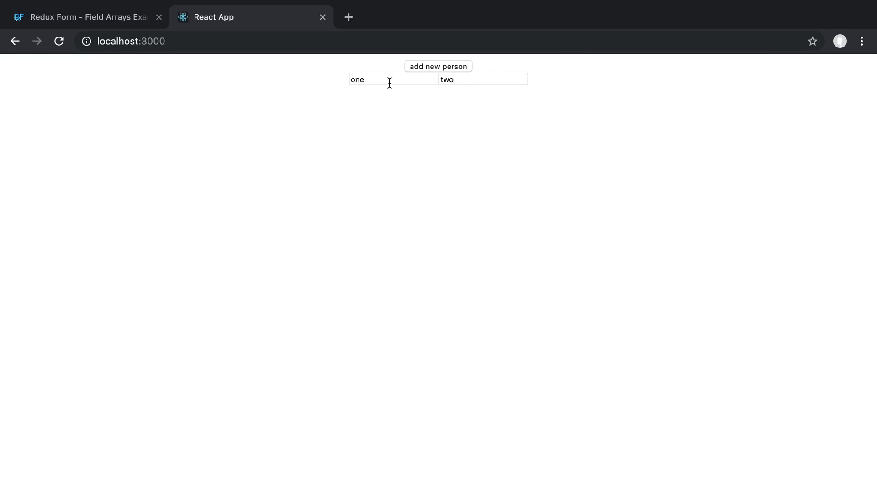
click(439, 66)
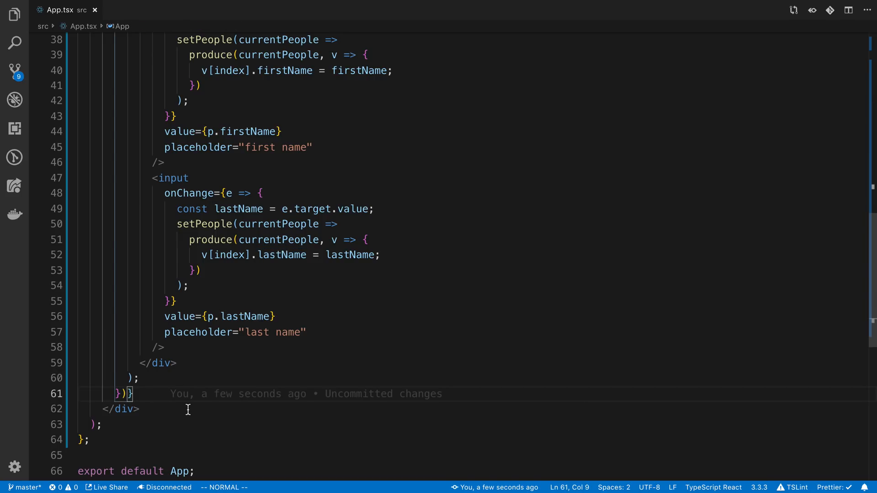
Add <div>{JSON.stringify(people, null, 2)}</div> below the people.map block
key(Enter)
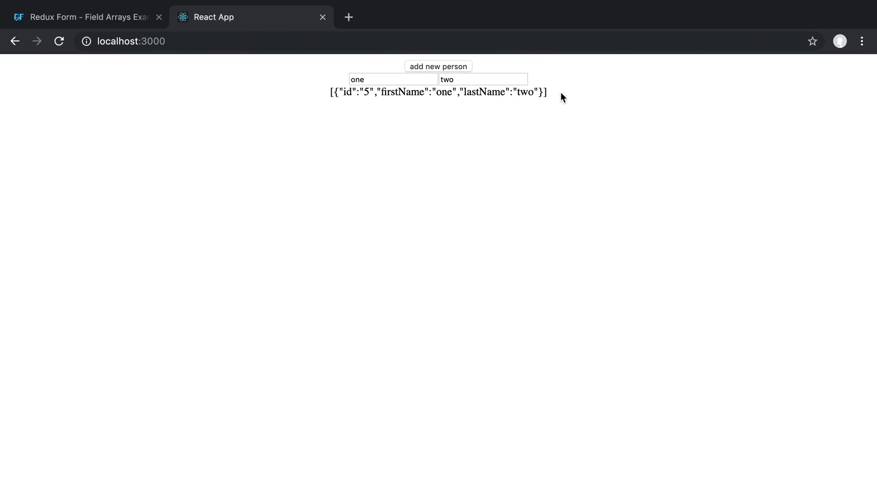
mouse_move(506, 130)
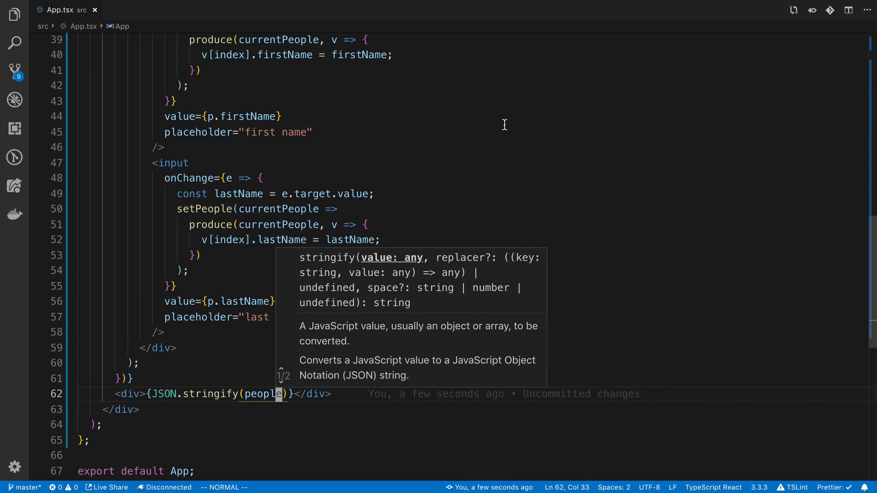
text(, null 2)
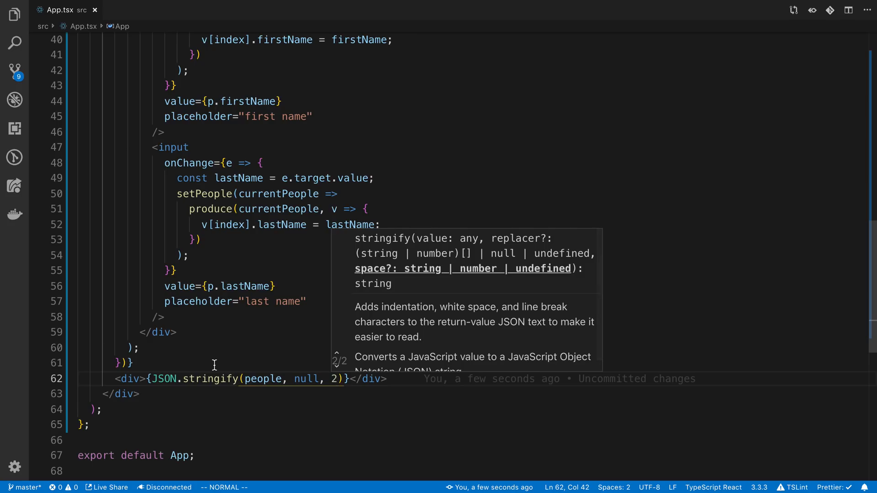
mouse_move(217, 379)
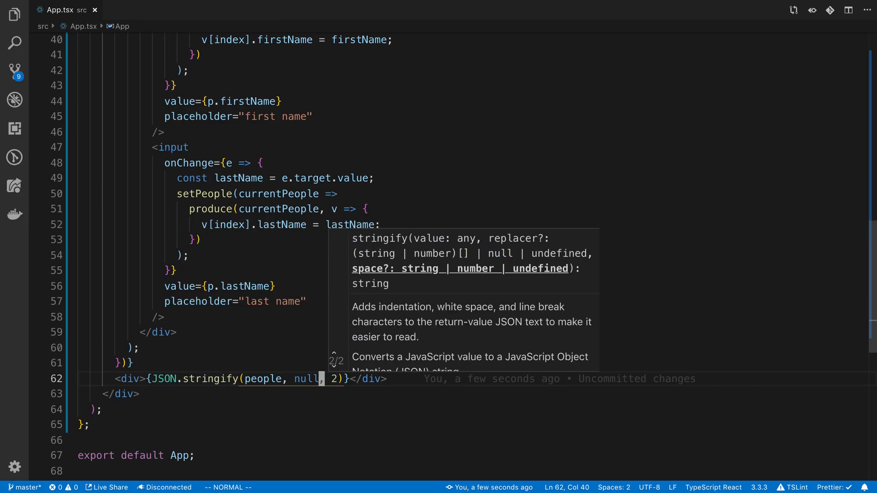
text([0])
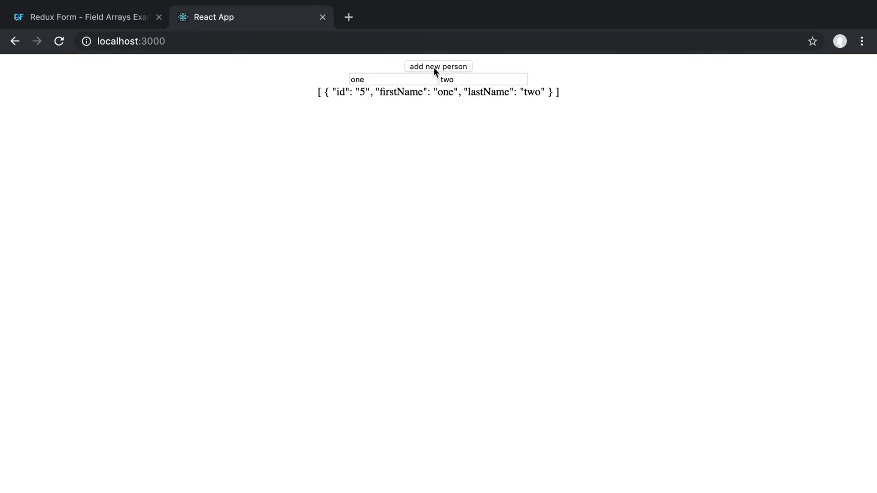
Add blank people with the button and give the third row the last name 'asdasd'
click(438, 66)
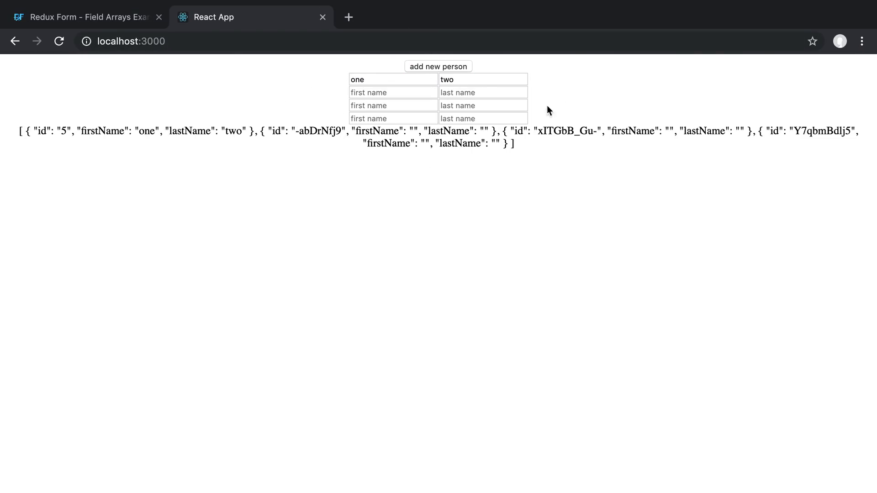
click(483, 106)
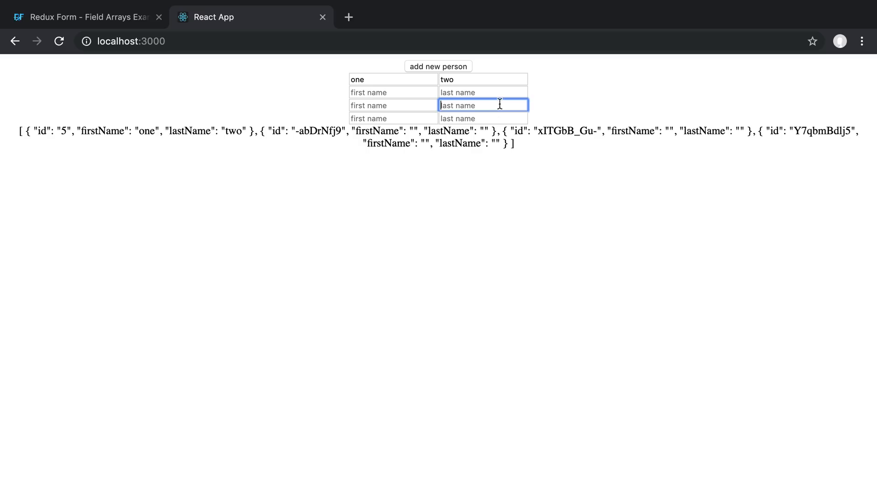
text(asdasd)
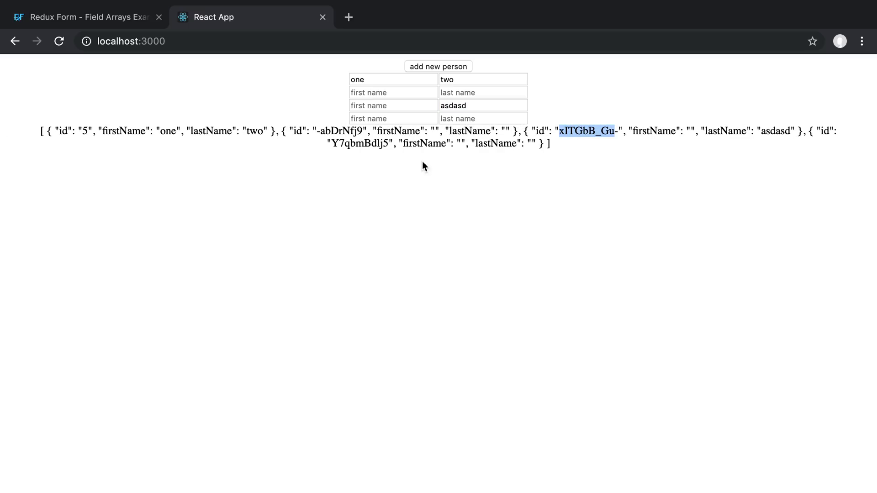
click(483, 118)
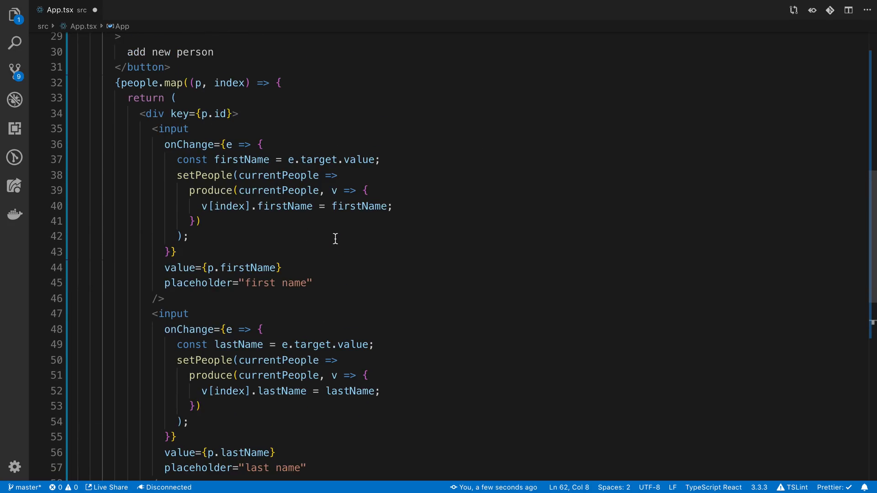
Add an x button after the last name input filtering currentPeople by x.id !== p.id
scroll(down, 3)
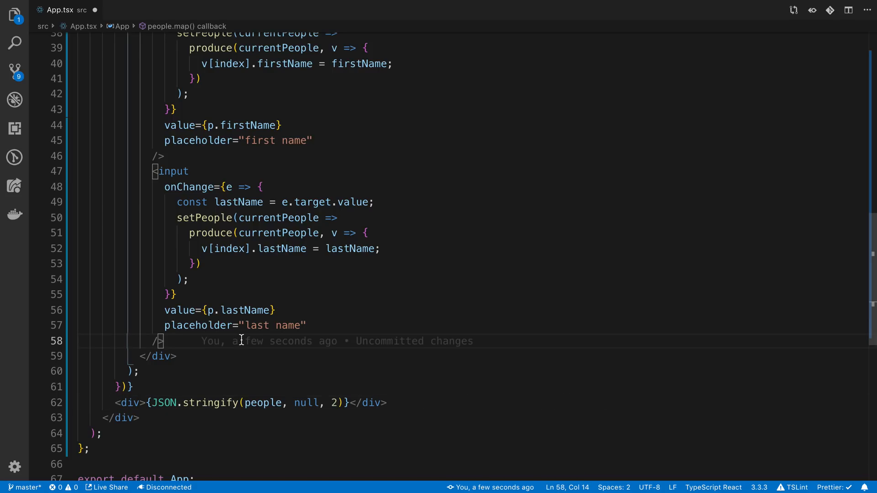
text(<button onCl>x</button>)
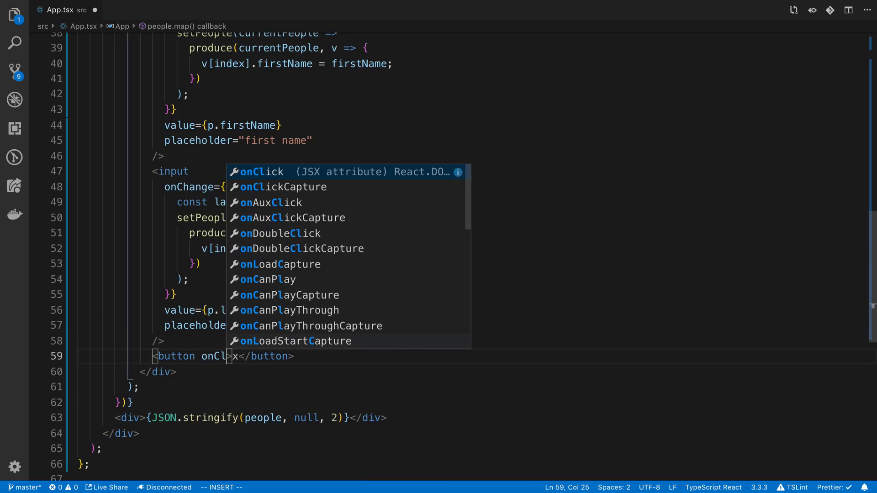
text(={() =)
text(setPeople()
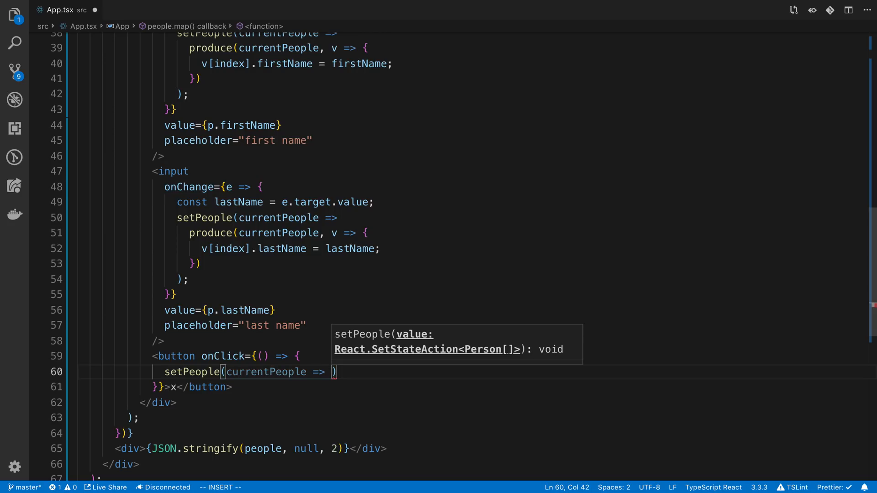
text(currentPeople)
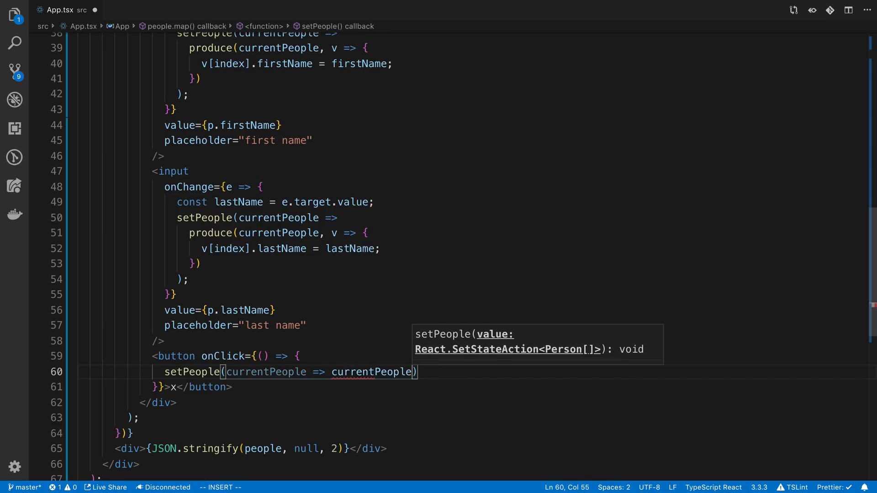
text(.filter(x => x.)
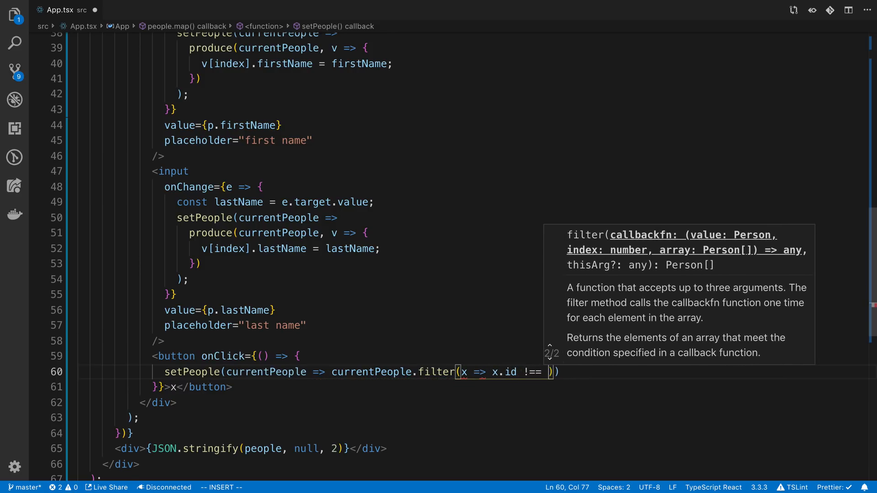
text(id)
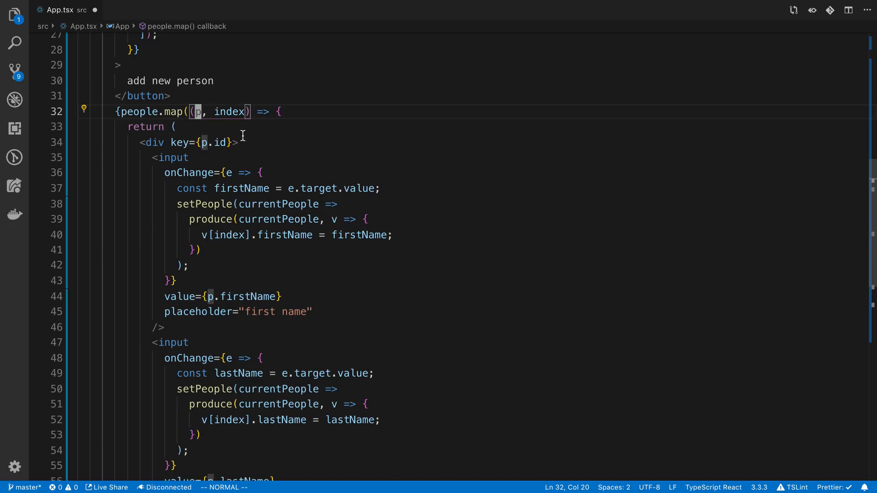
scroll(down, 3)
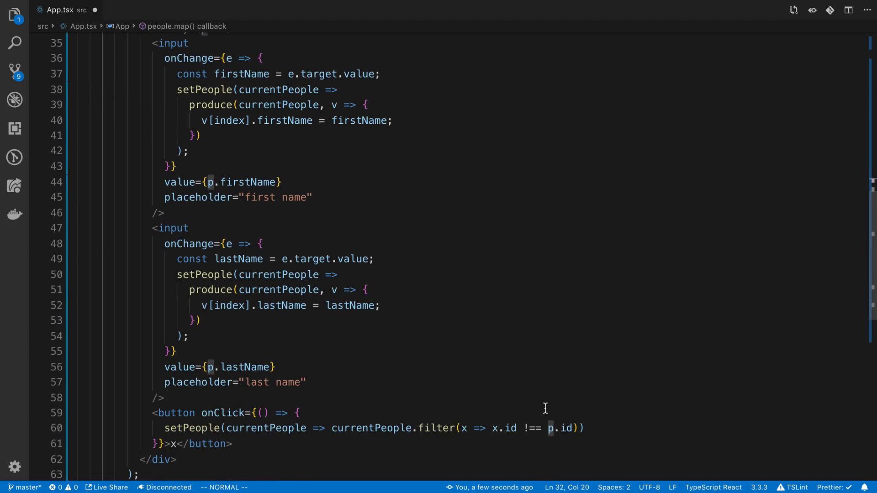
mouse_move(470, 428)
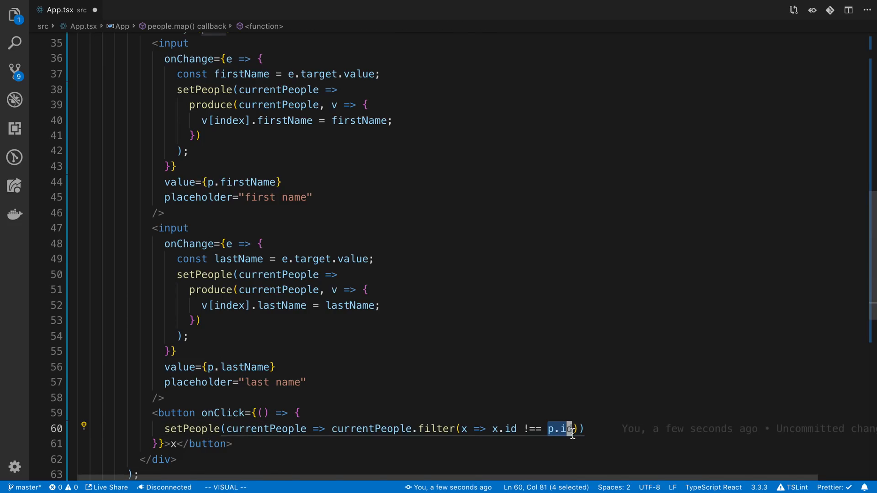
mouse_move(566, 429)
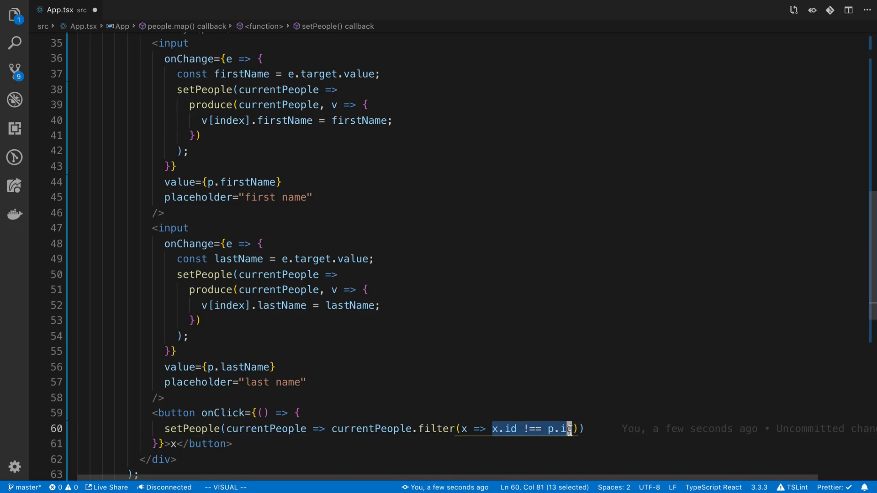
mouse_move(398, 427)
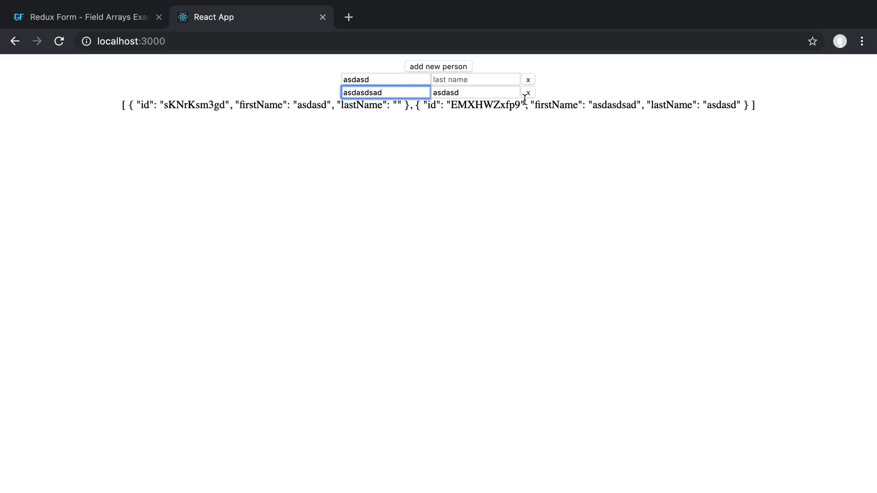
Remove the second and third people from the list using their x buttons
click(438, 66)
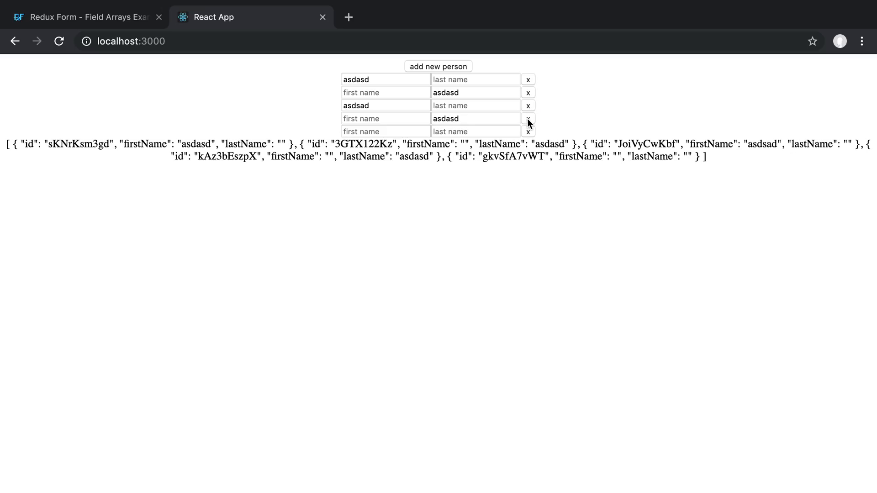
mouse_move(532, 106)
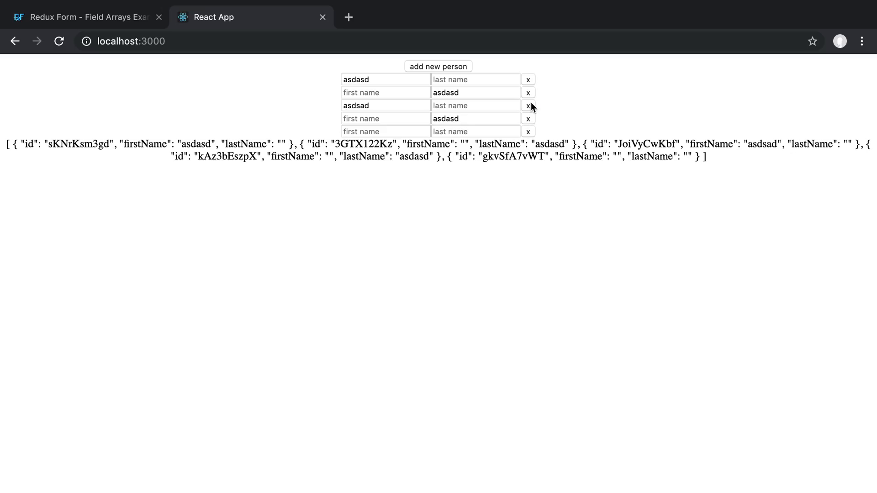
click(439, 66)
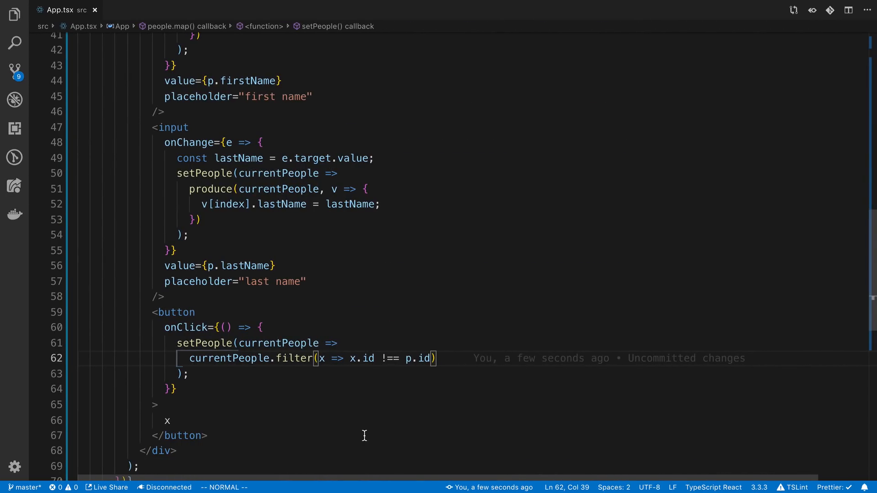
scroll(down, 3)
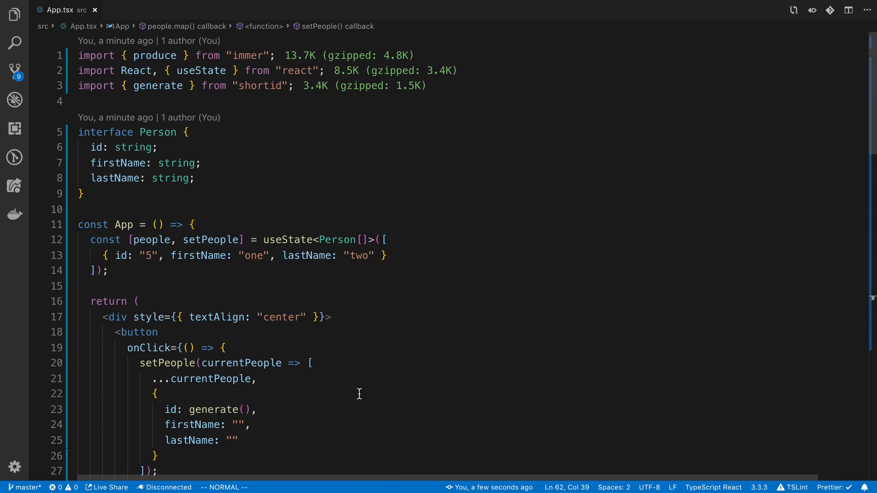
mouse_move(356, 396)
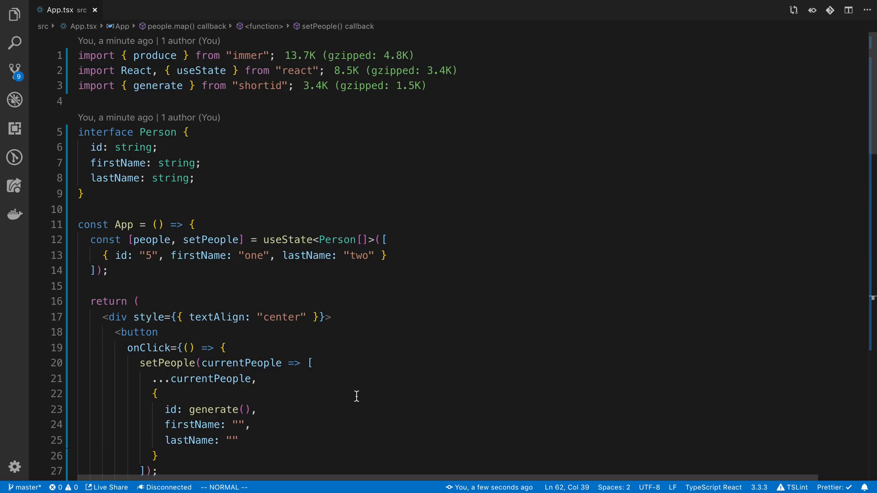
mouse_move(231, 318)
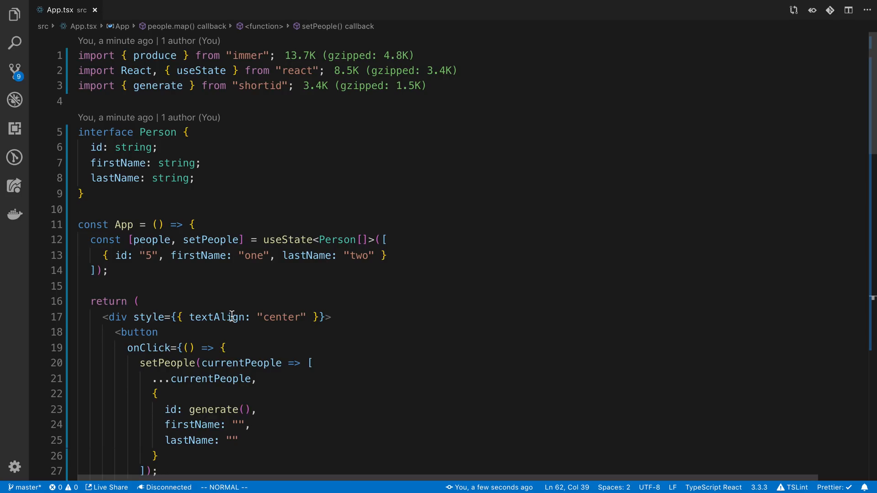
mouse_move(400, 363)
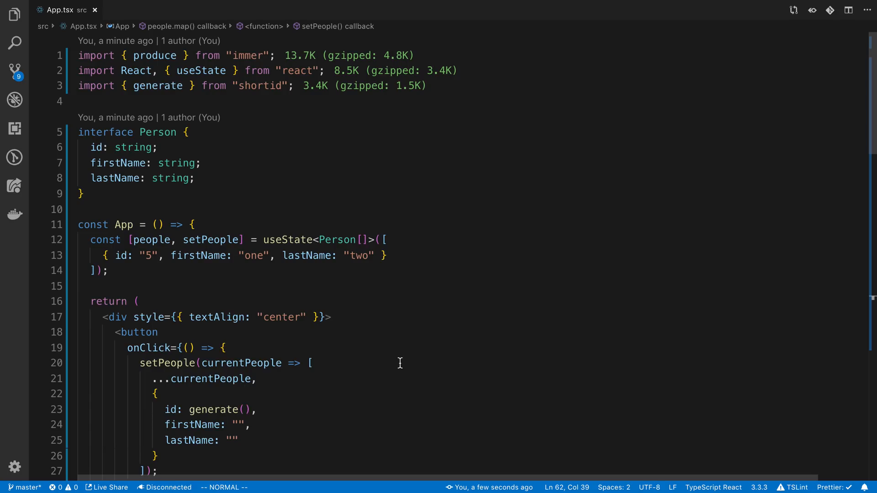